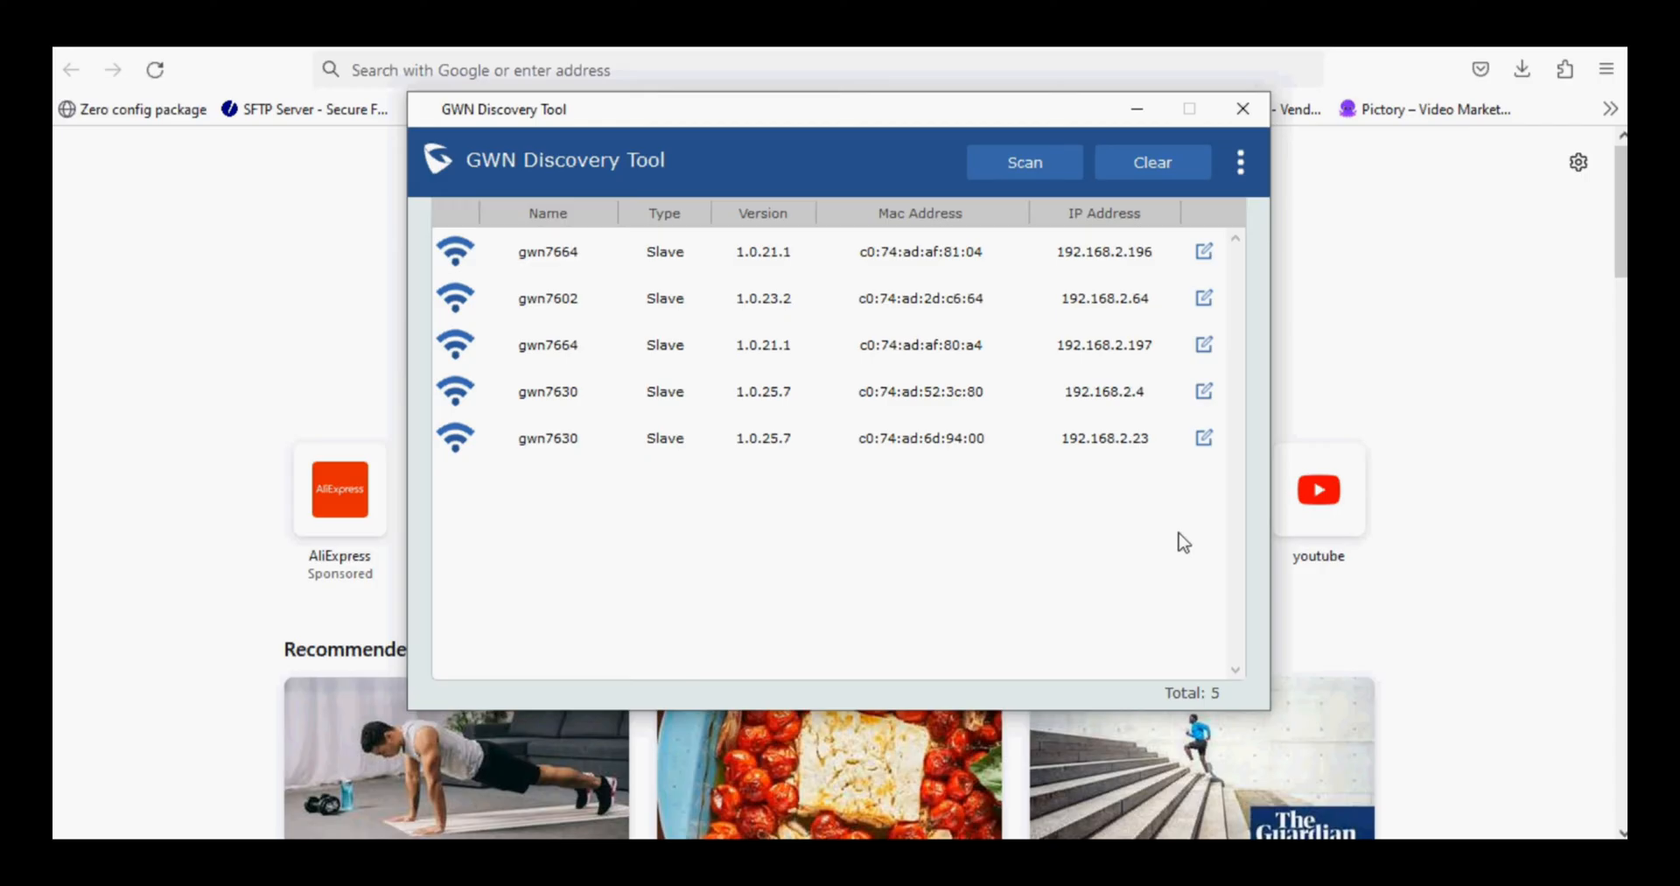
mouse_move(893, 278)
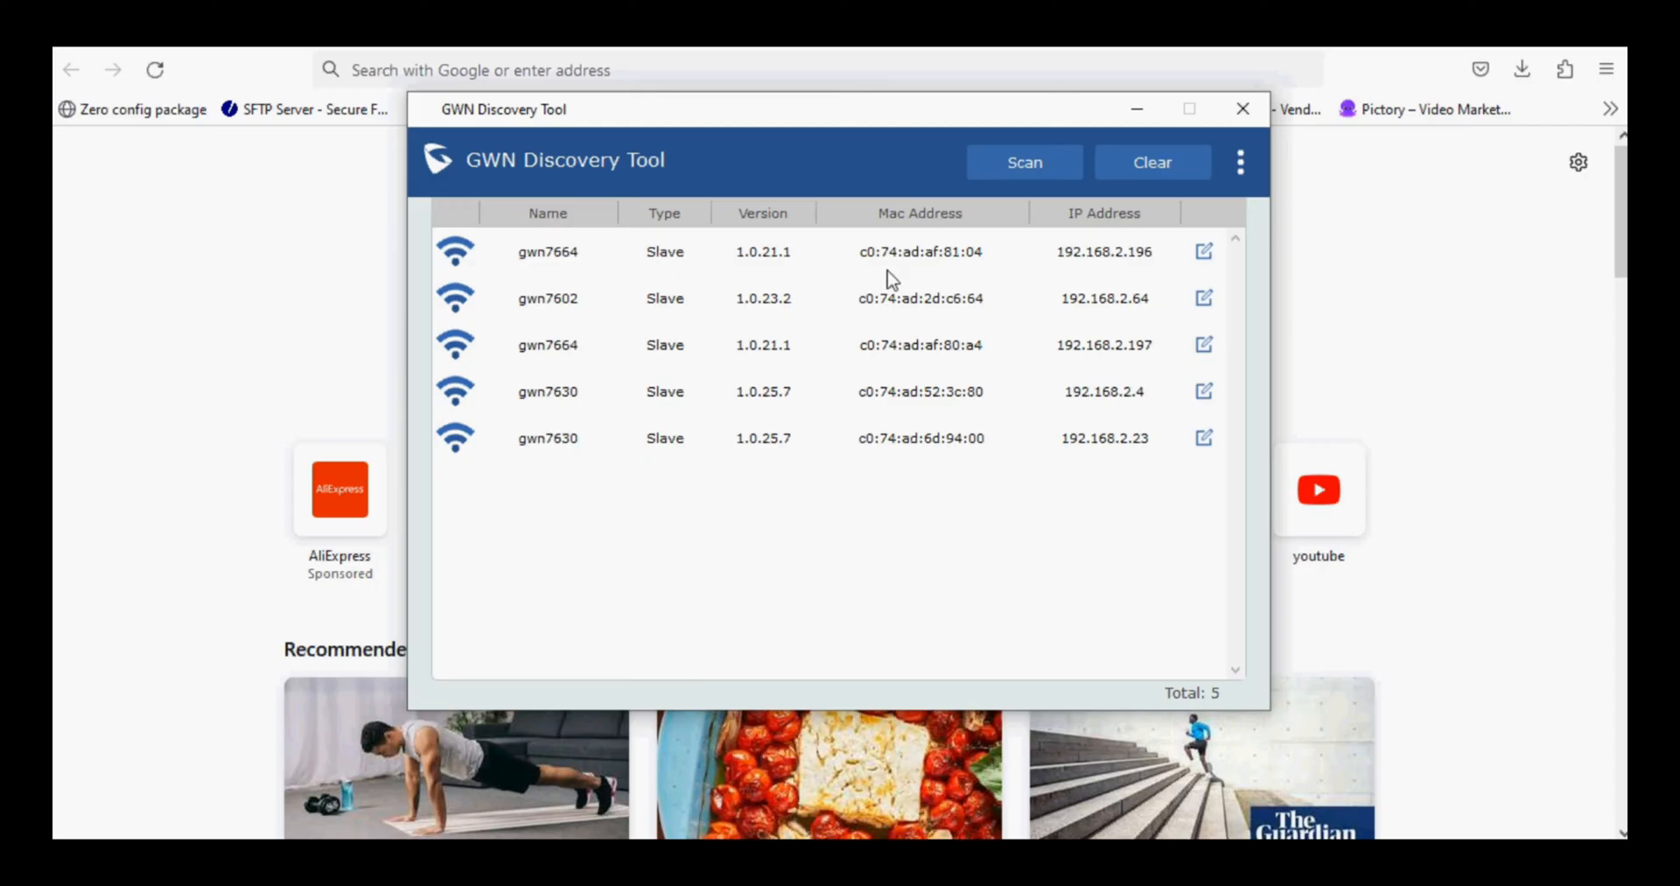
mouse_move(1173, 257)
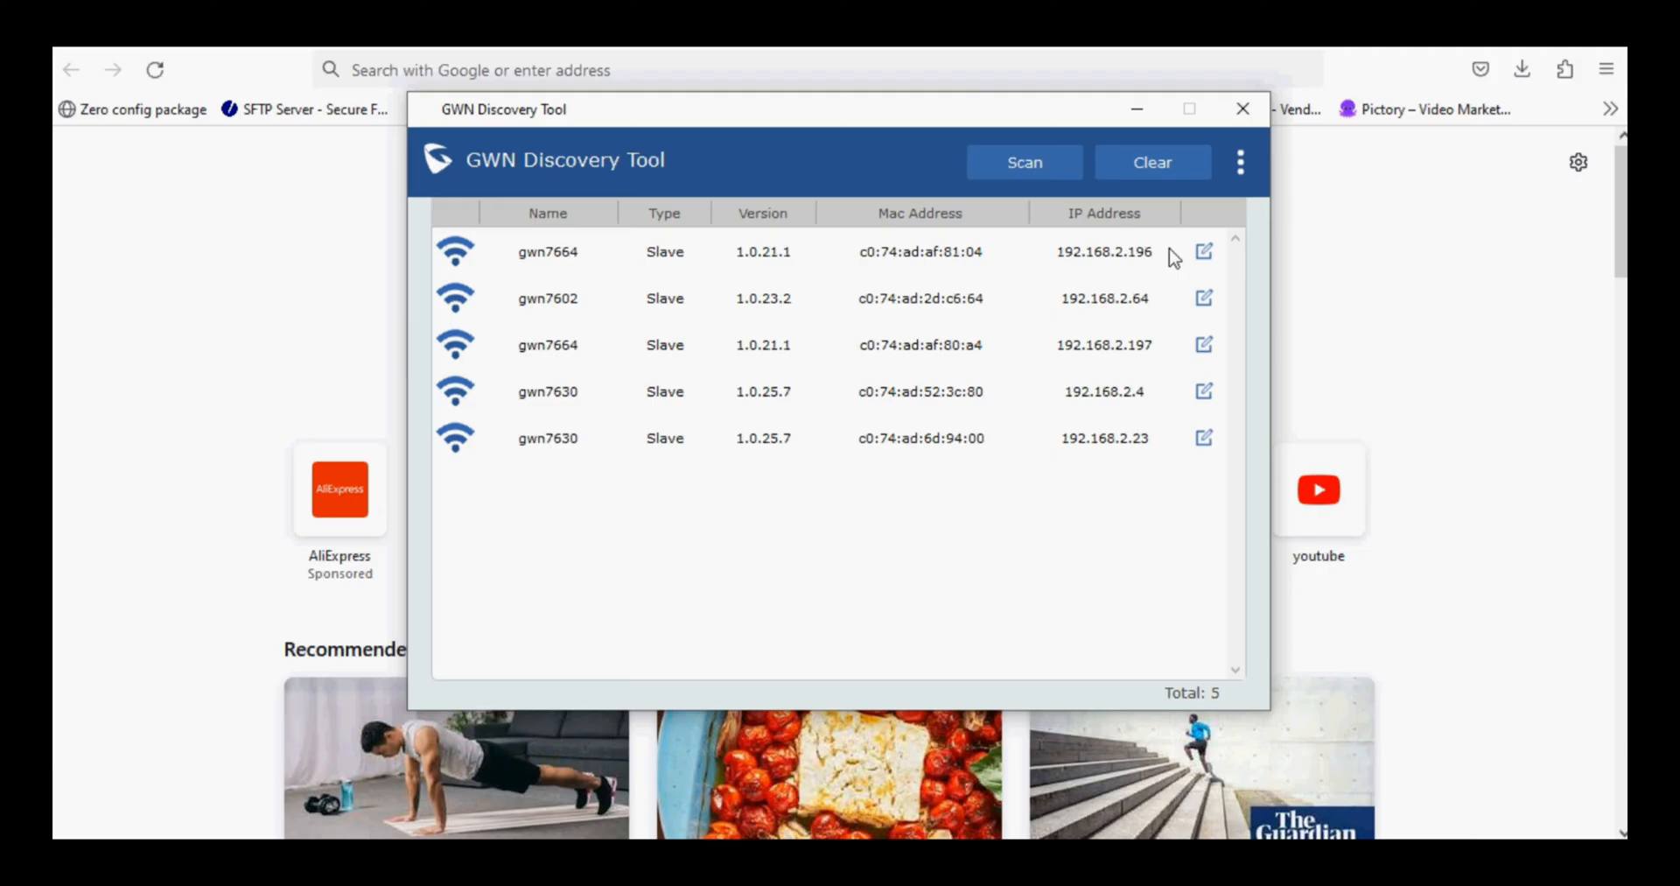
mouse_move(1058, 245)
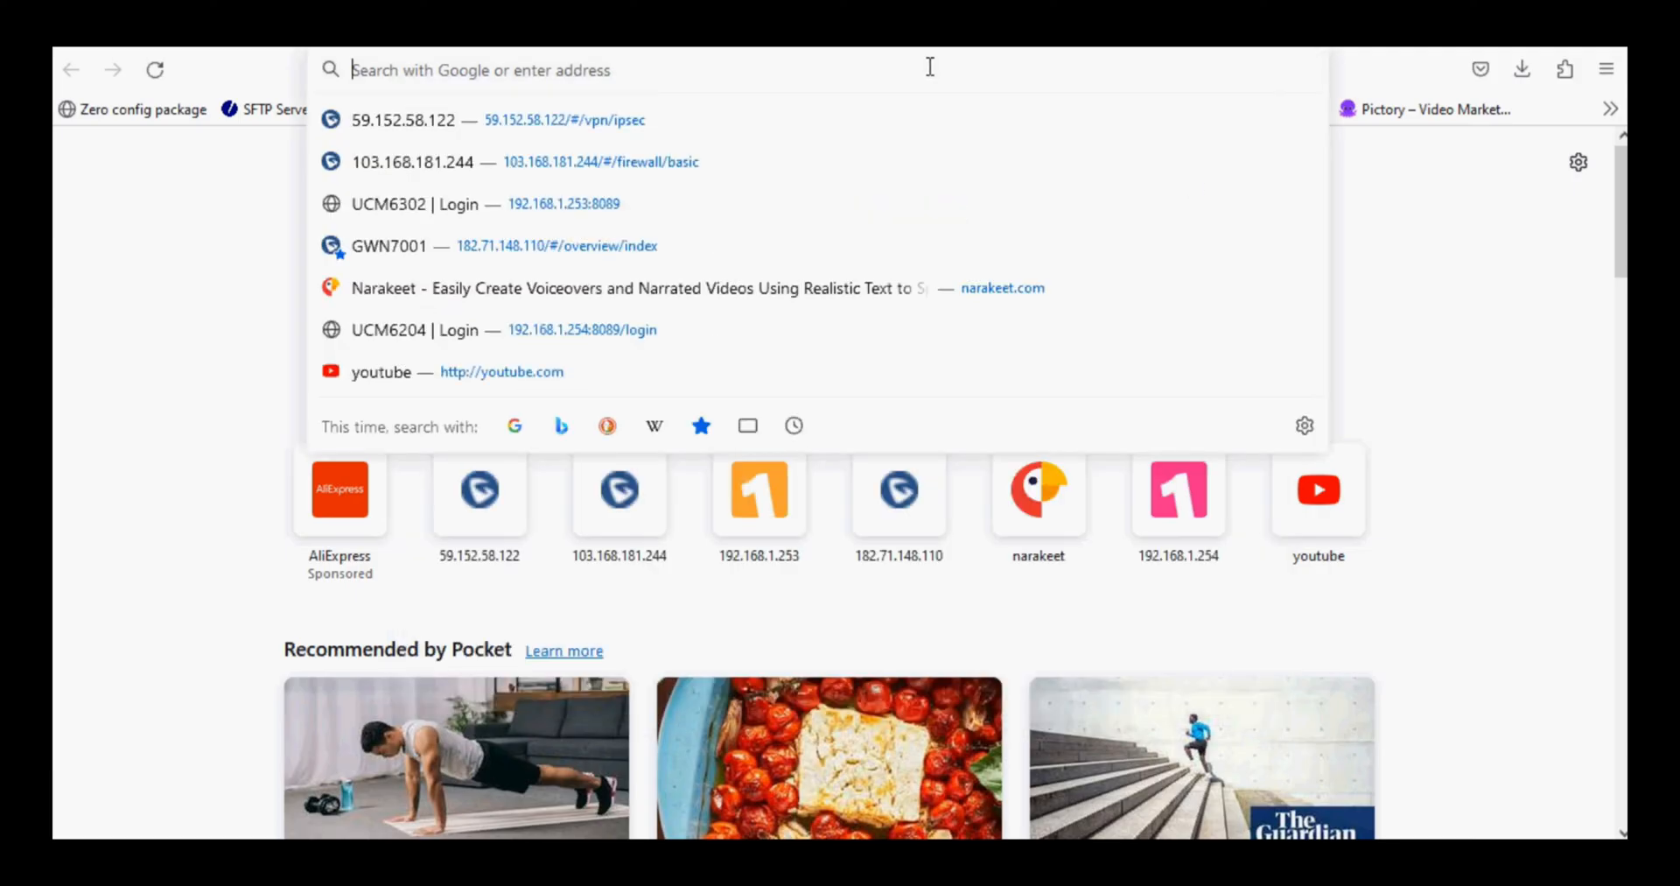
Browse to the access point's address and enter the admin password to sign in
type("192.168.1.253:8089/")
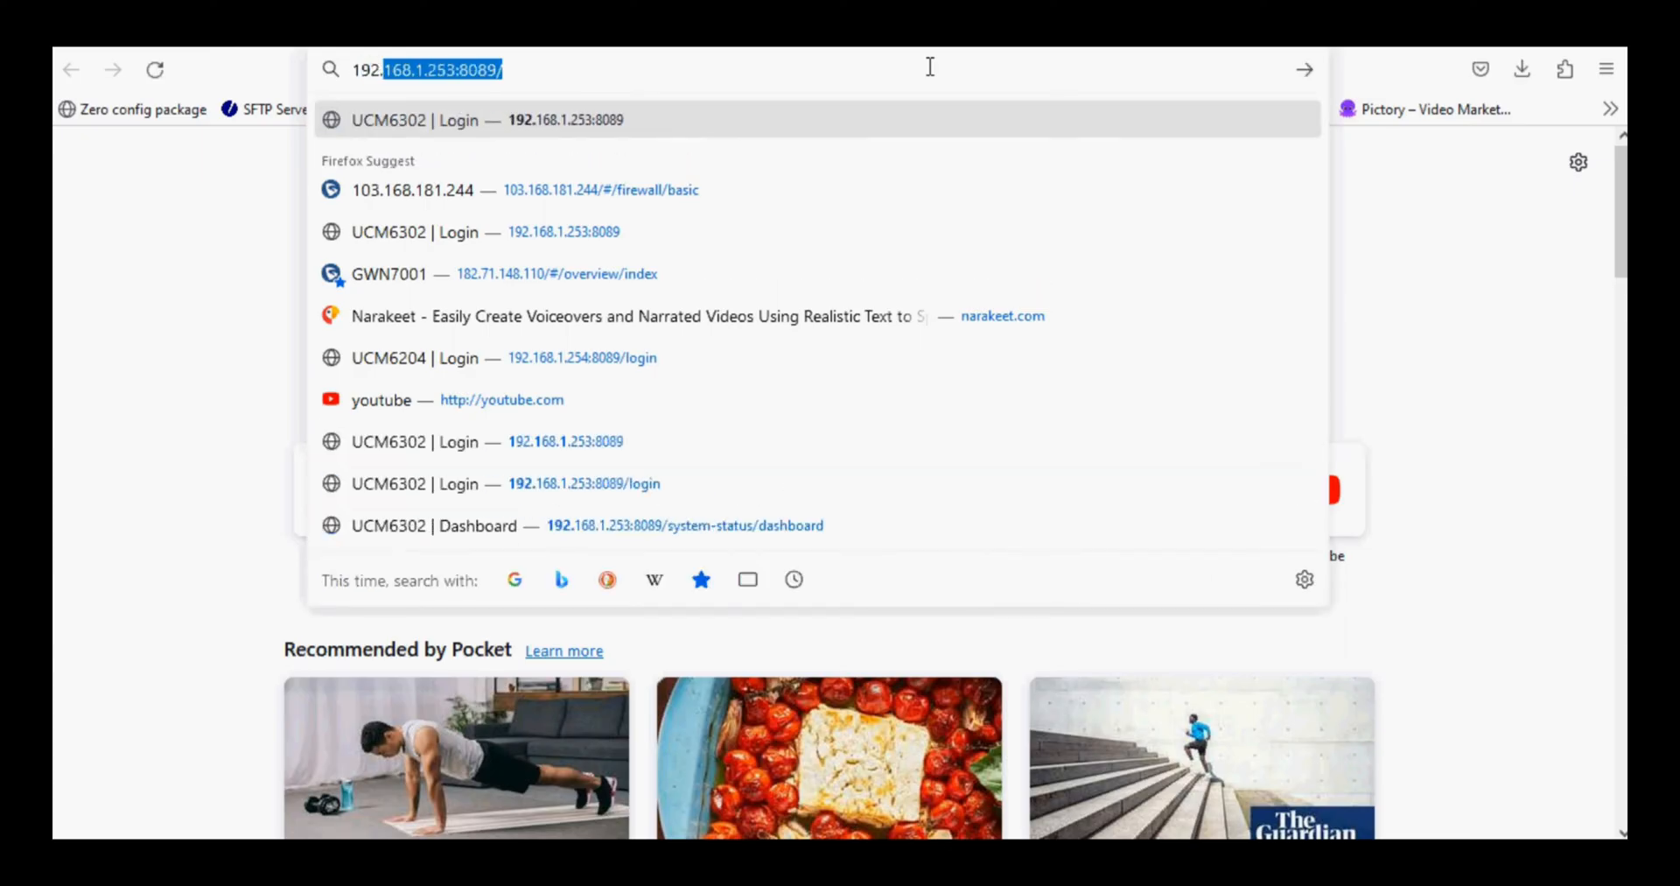
type("192.168.2.7")
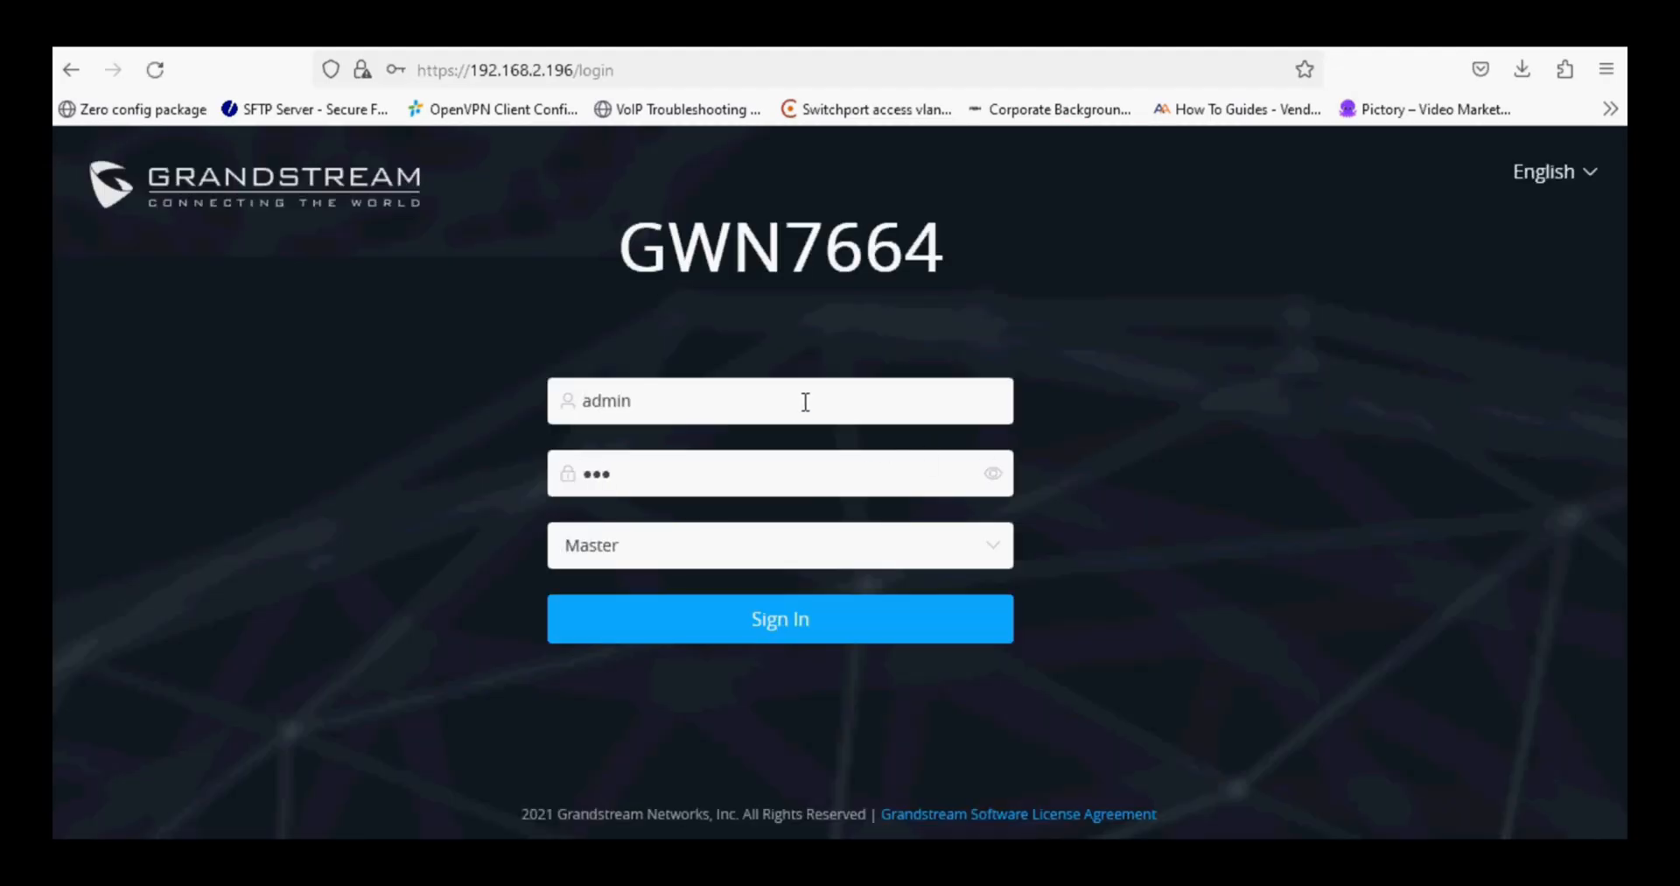
type("password")
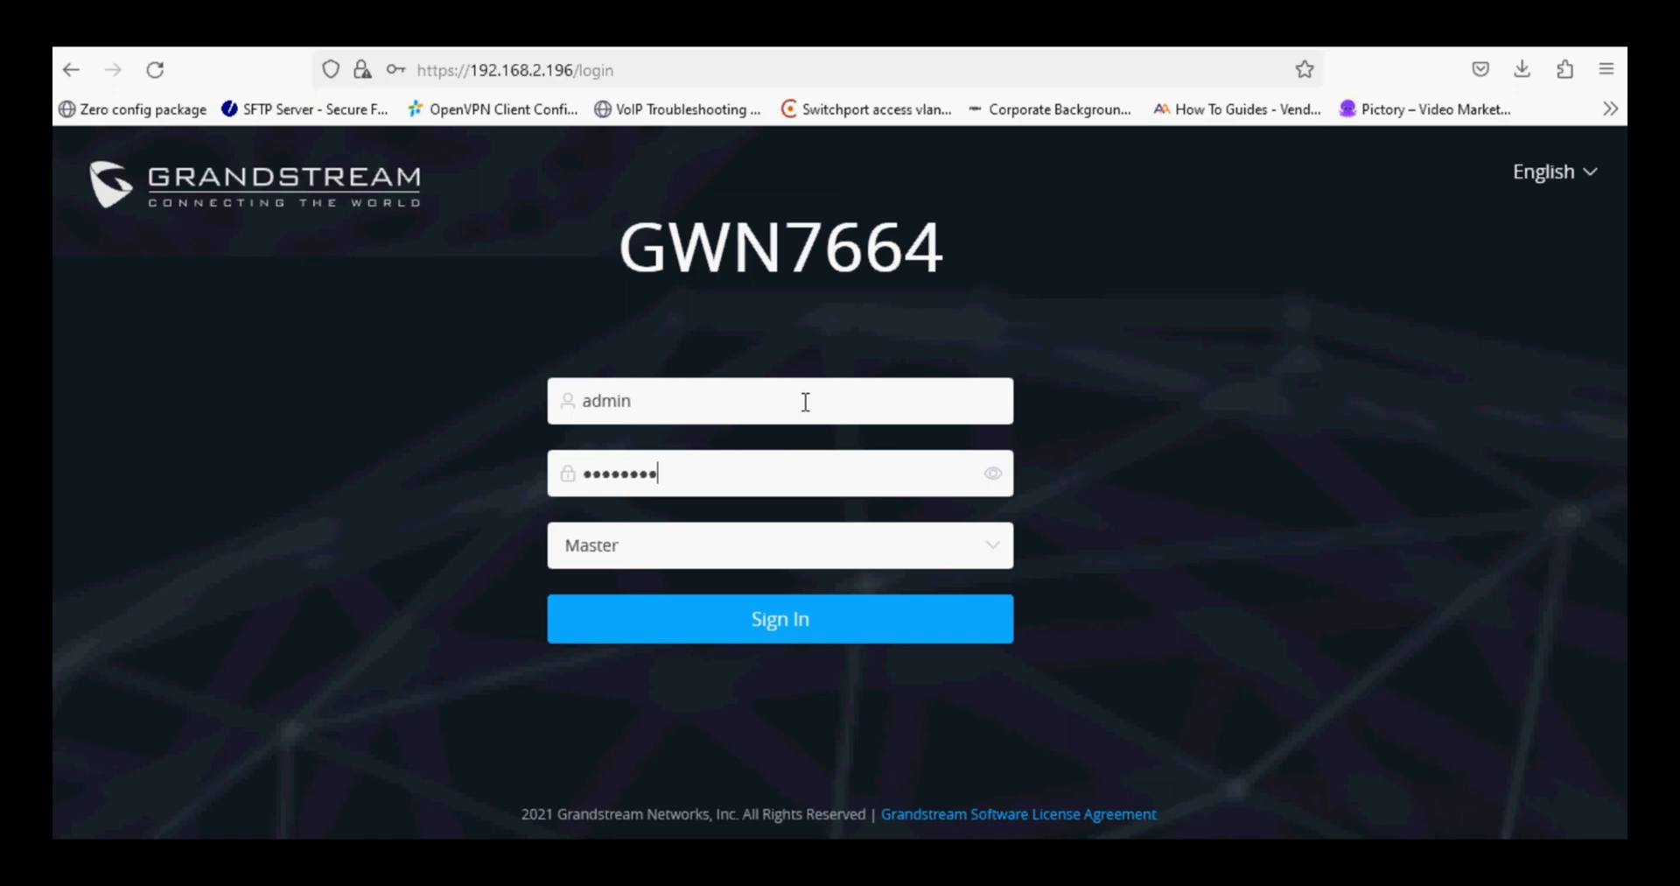
left_click(780, 618)
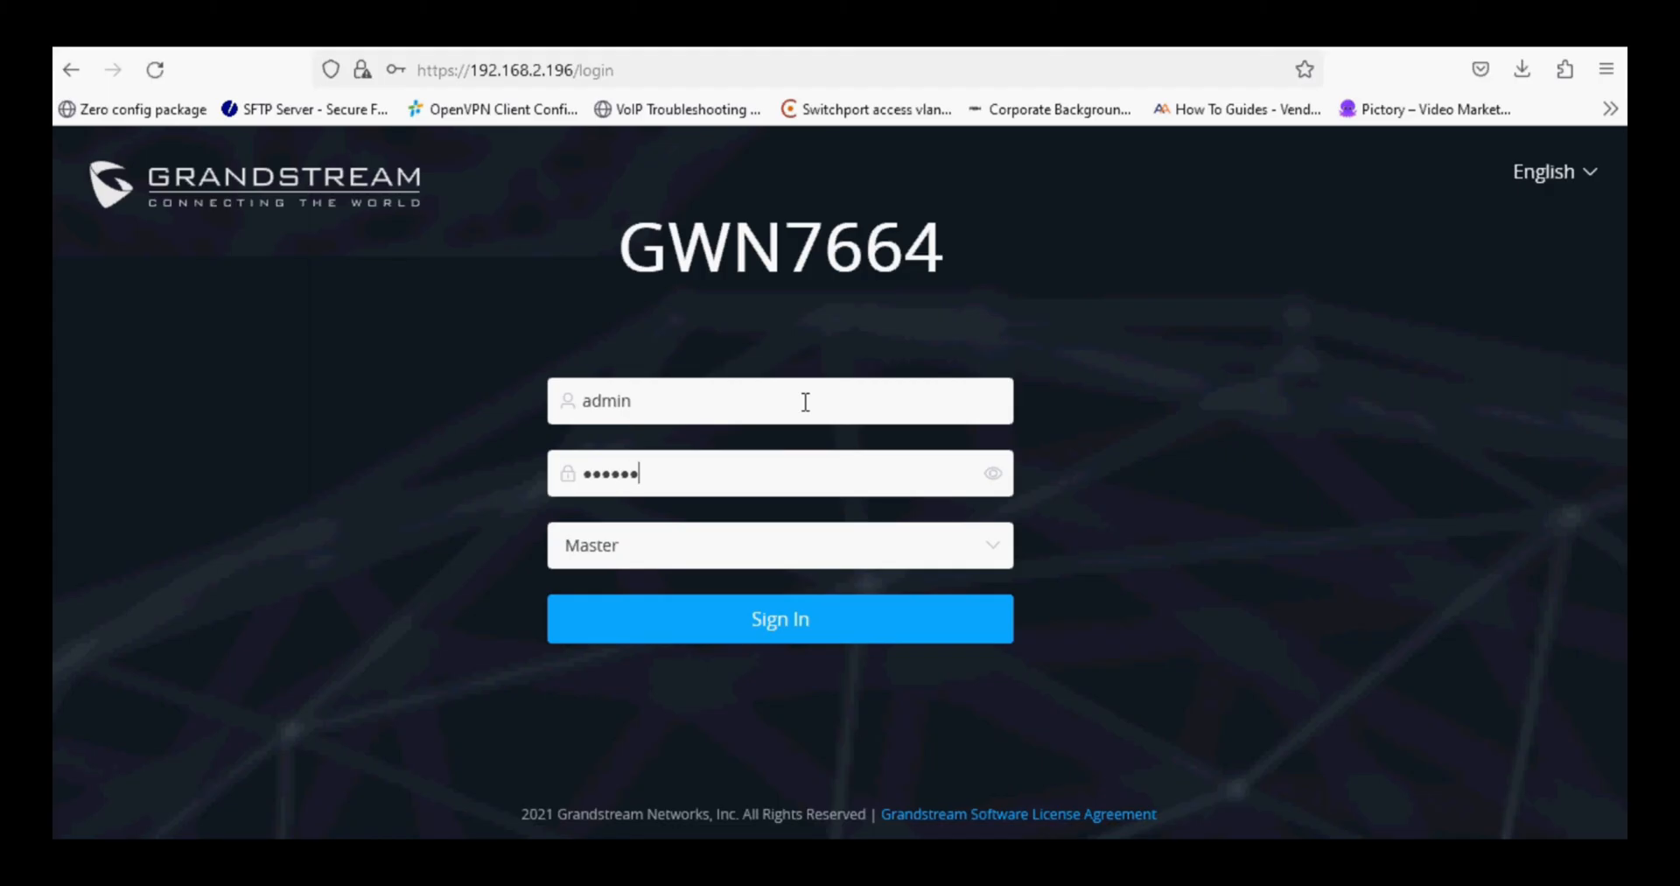
Choose the Master login role and sign in to the master access point
left_click(779, 544)
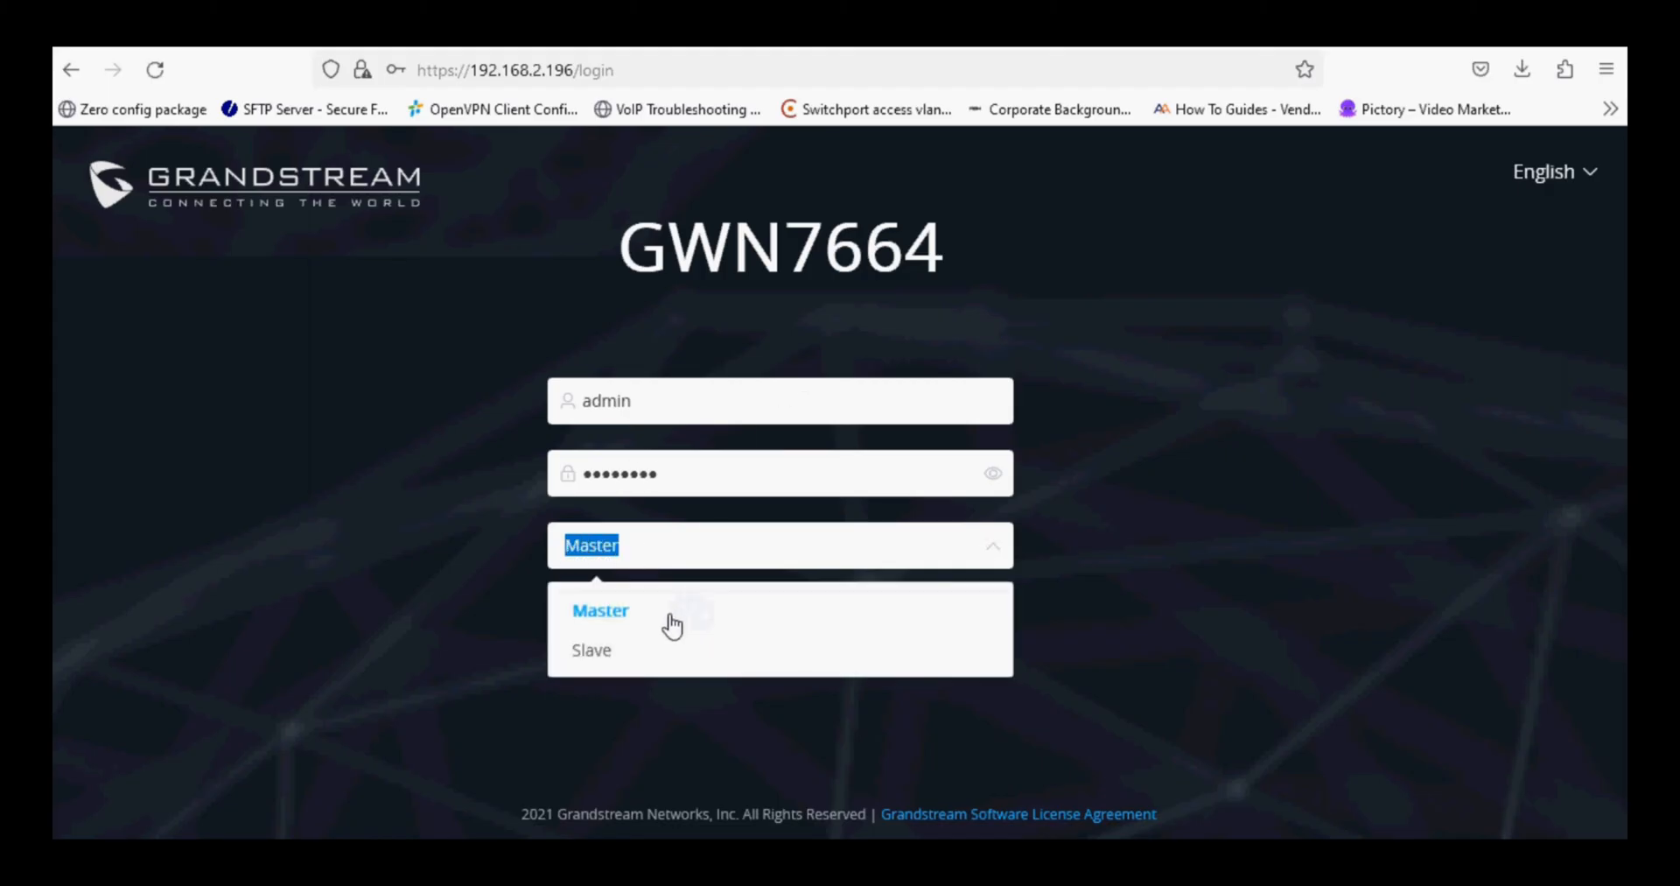
left_click(600, 611)
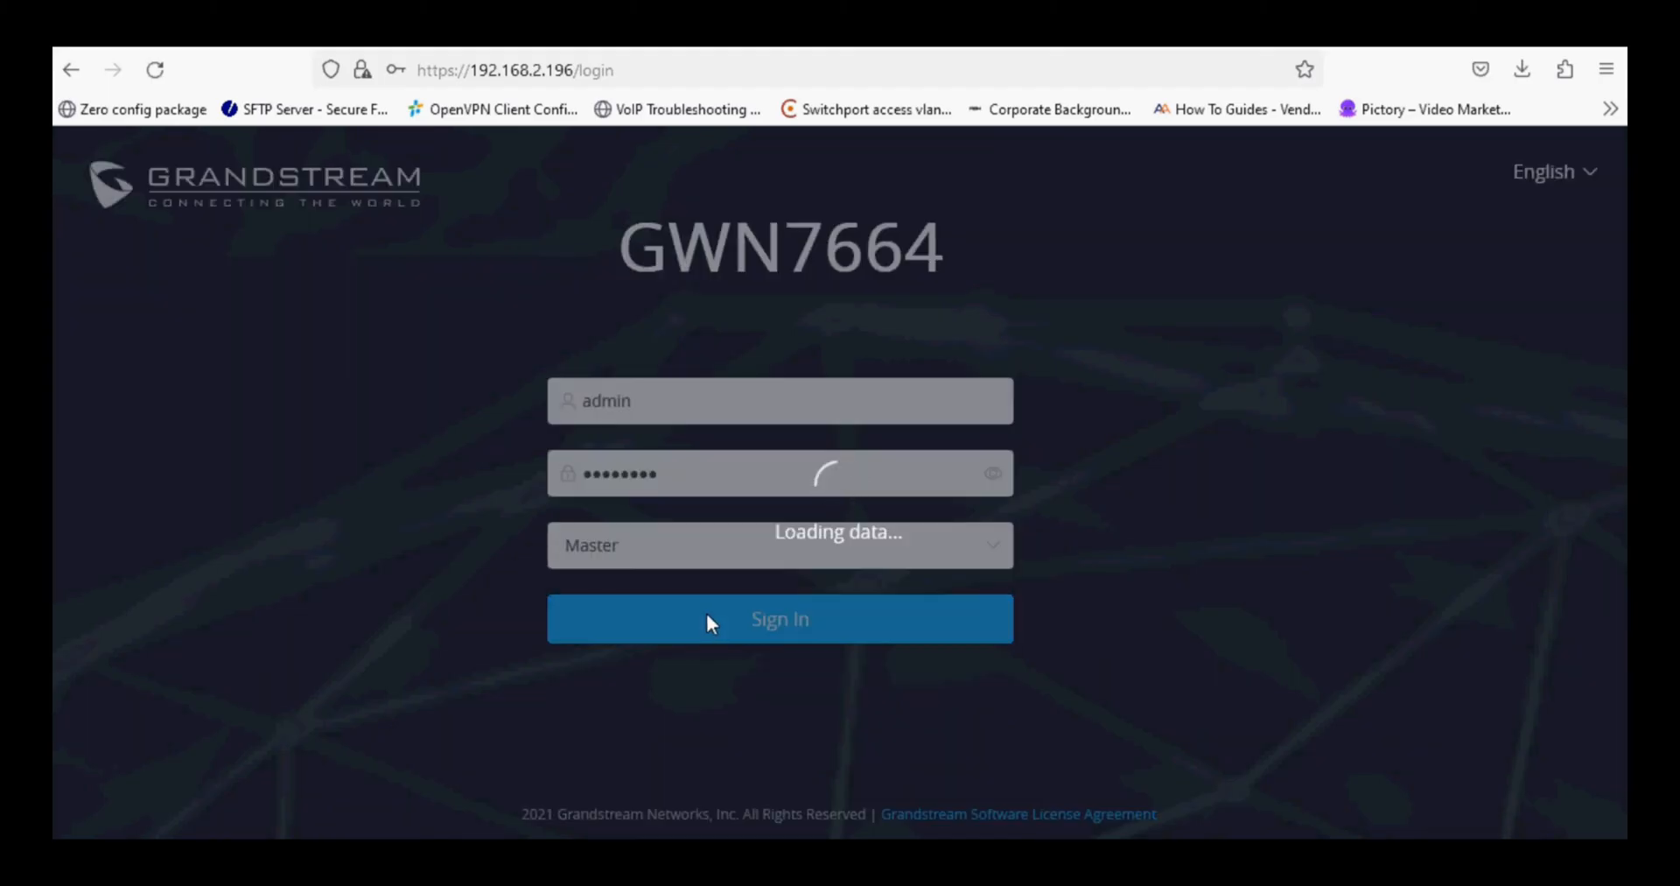
left_click(779, 618)
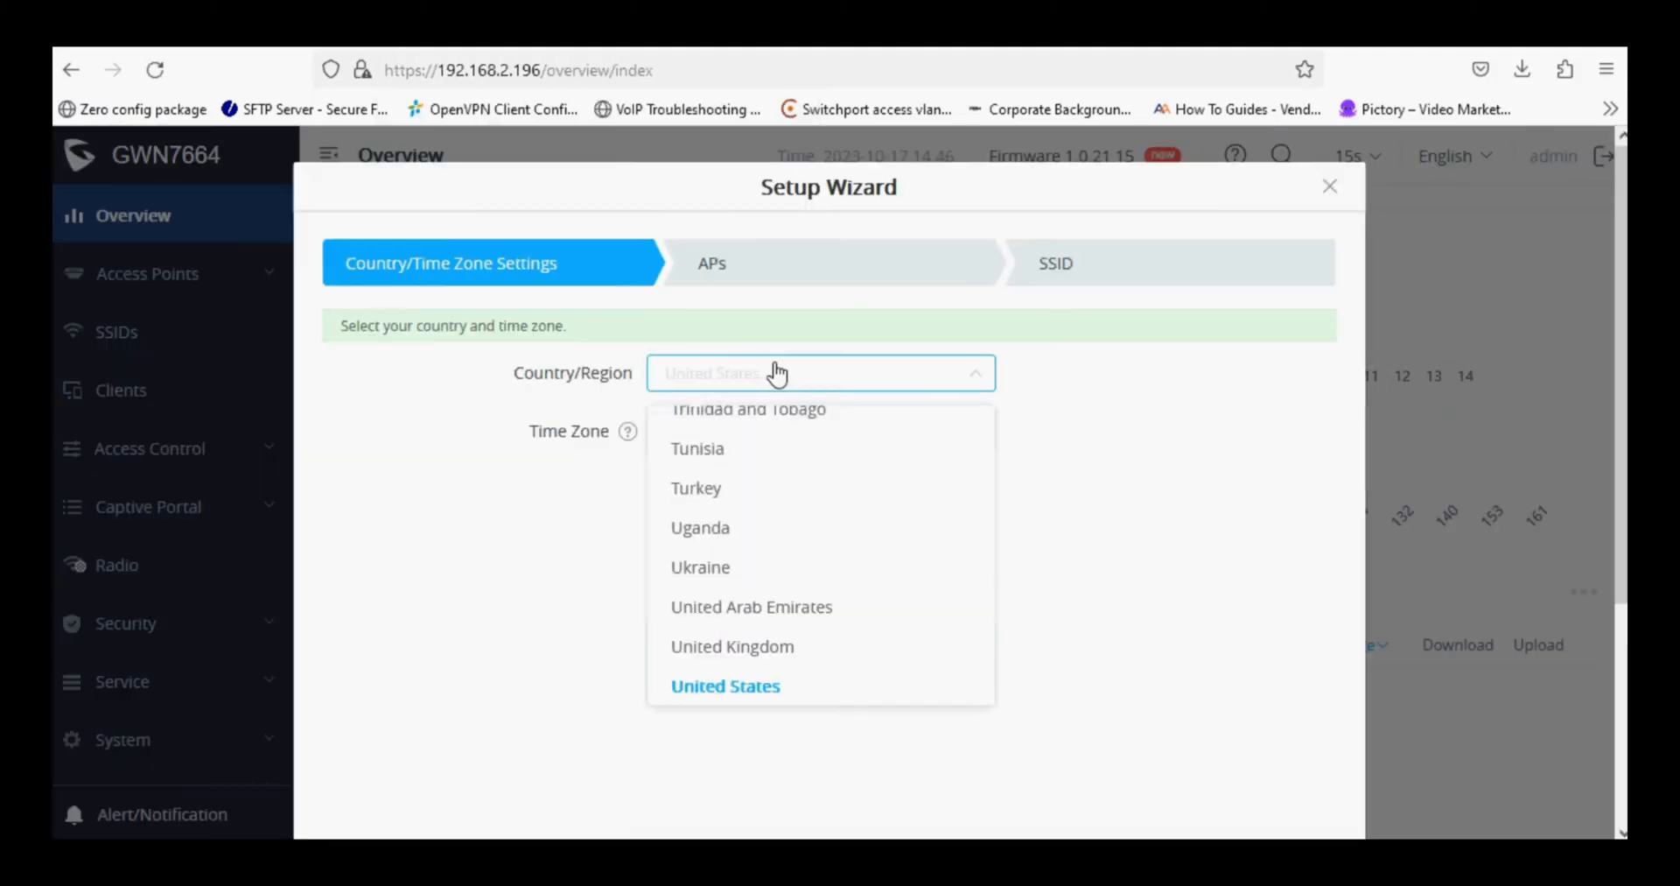
Keep United States, pair the unpaired GWN7664 at 192.168.2.197, and continue to SSID settings
left_click(819, 373)
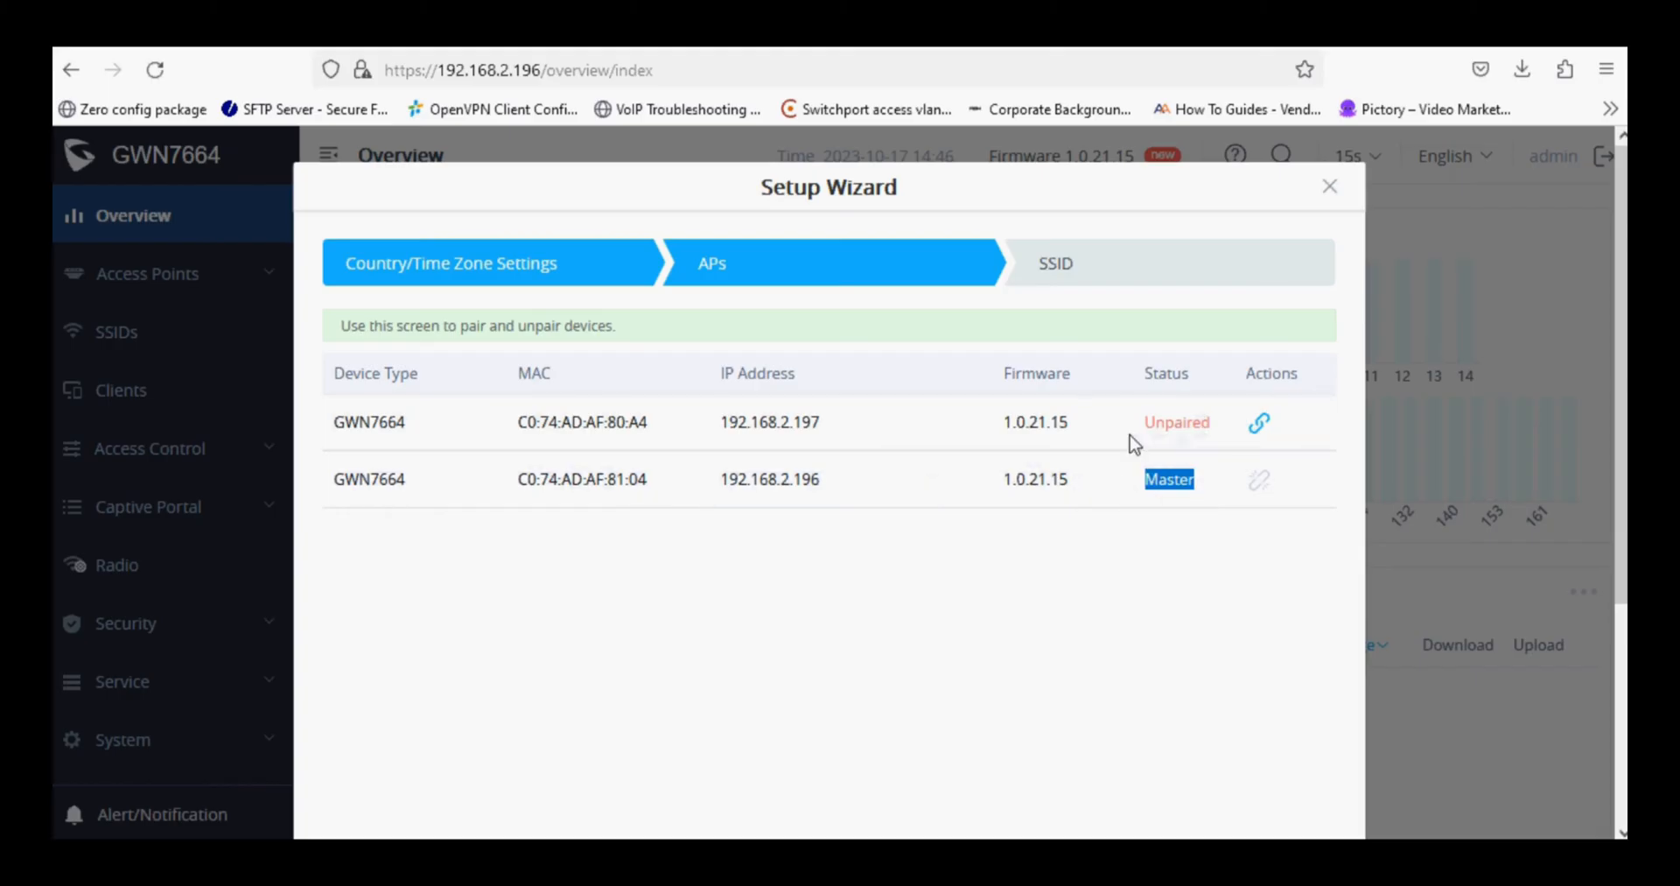
left_click(1259, 422)
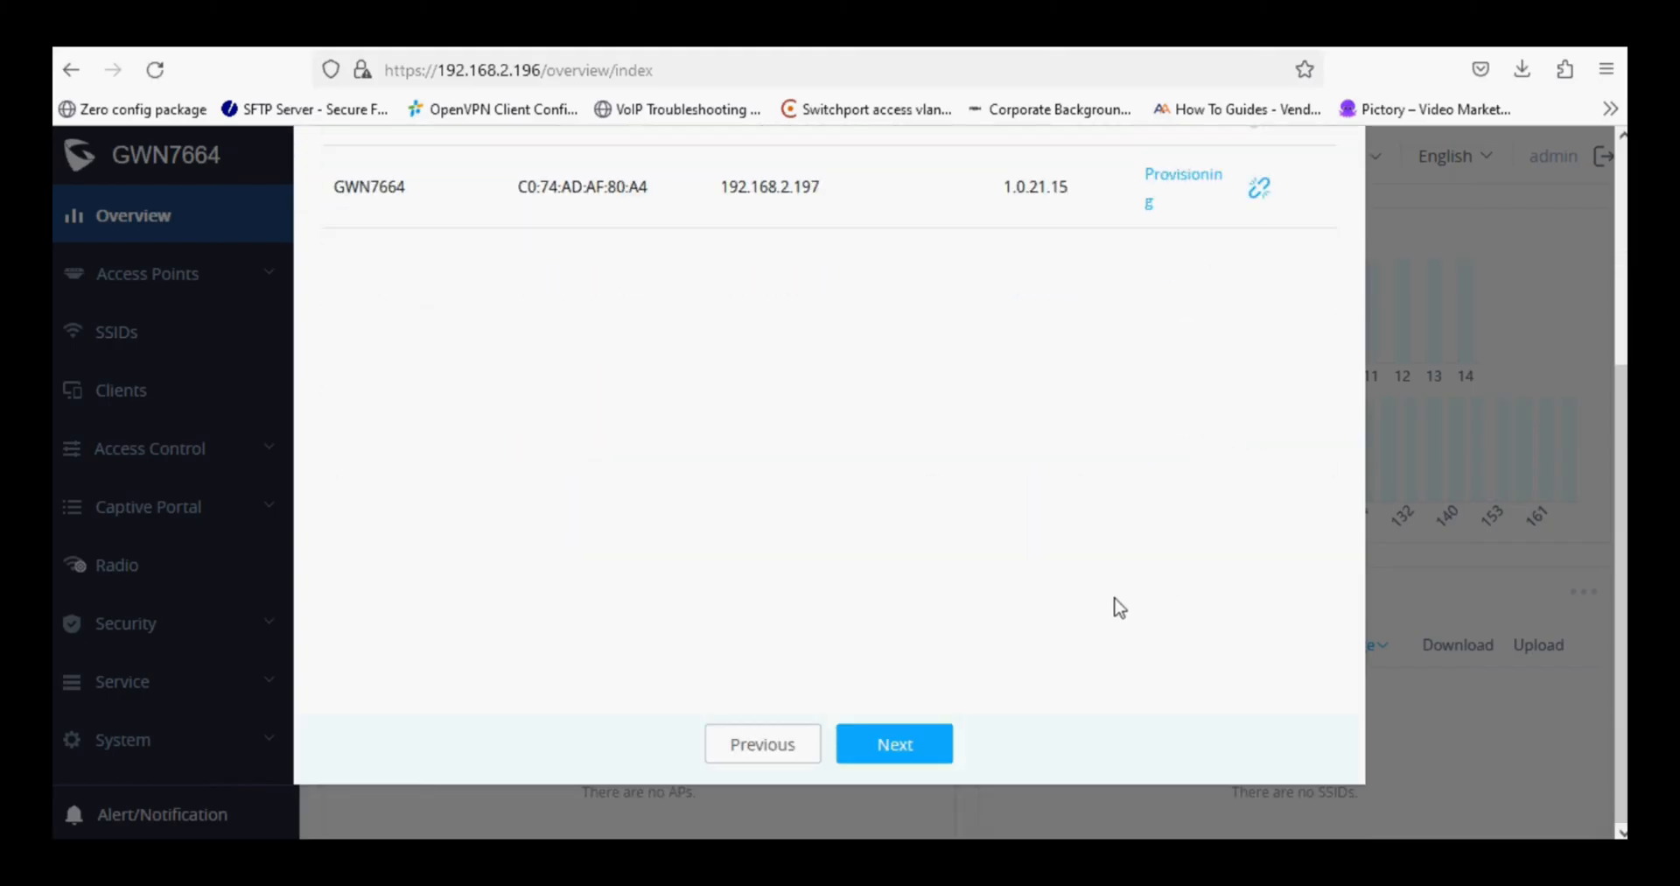
left_click(895, 744)
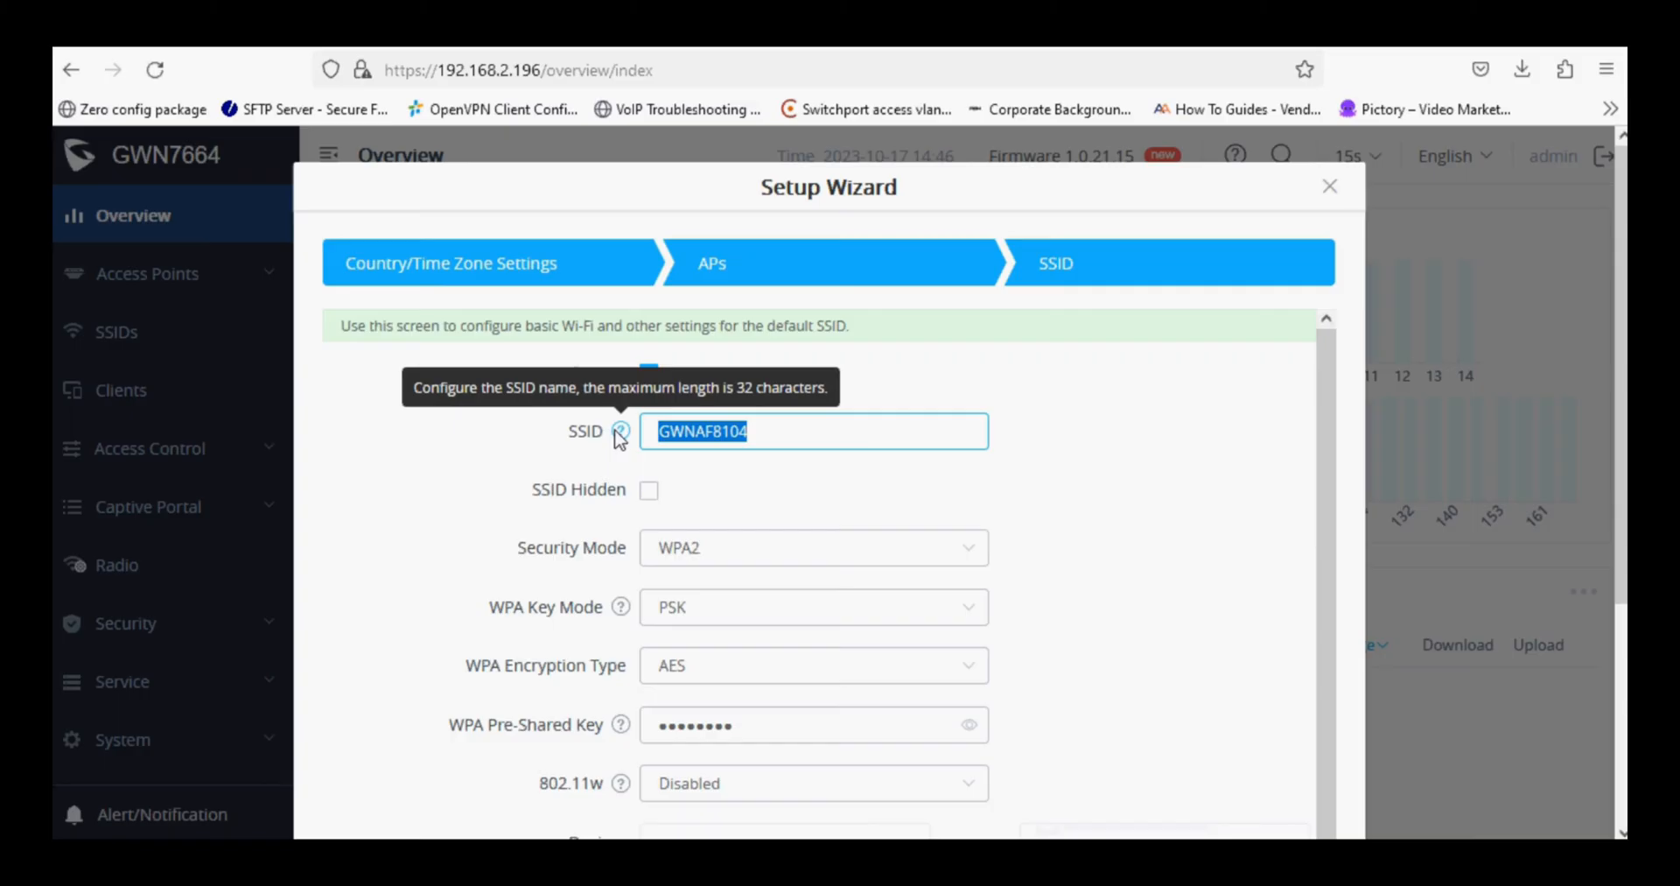
Rename the SSID to 'Grandstr' and confirm both APs are listed as member devices
type("Grandstr")
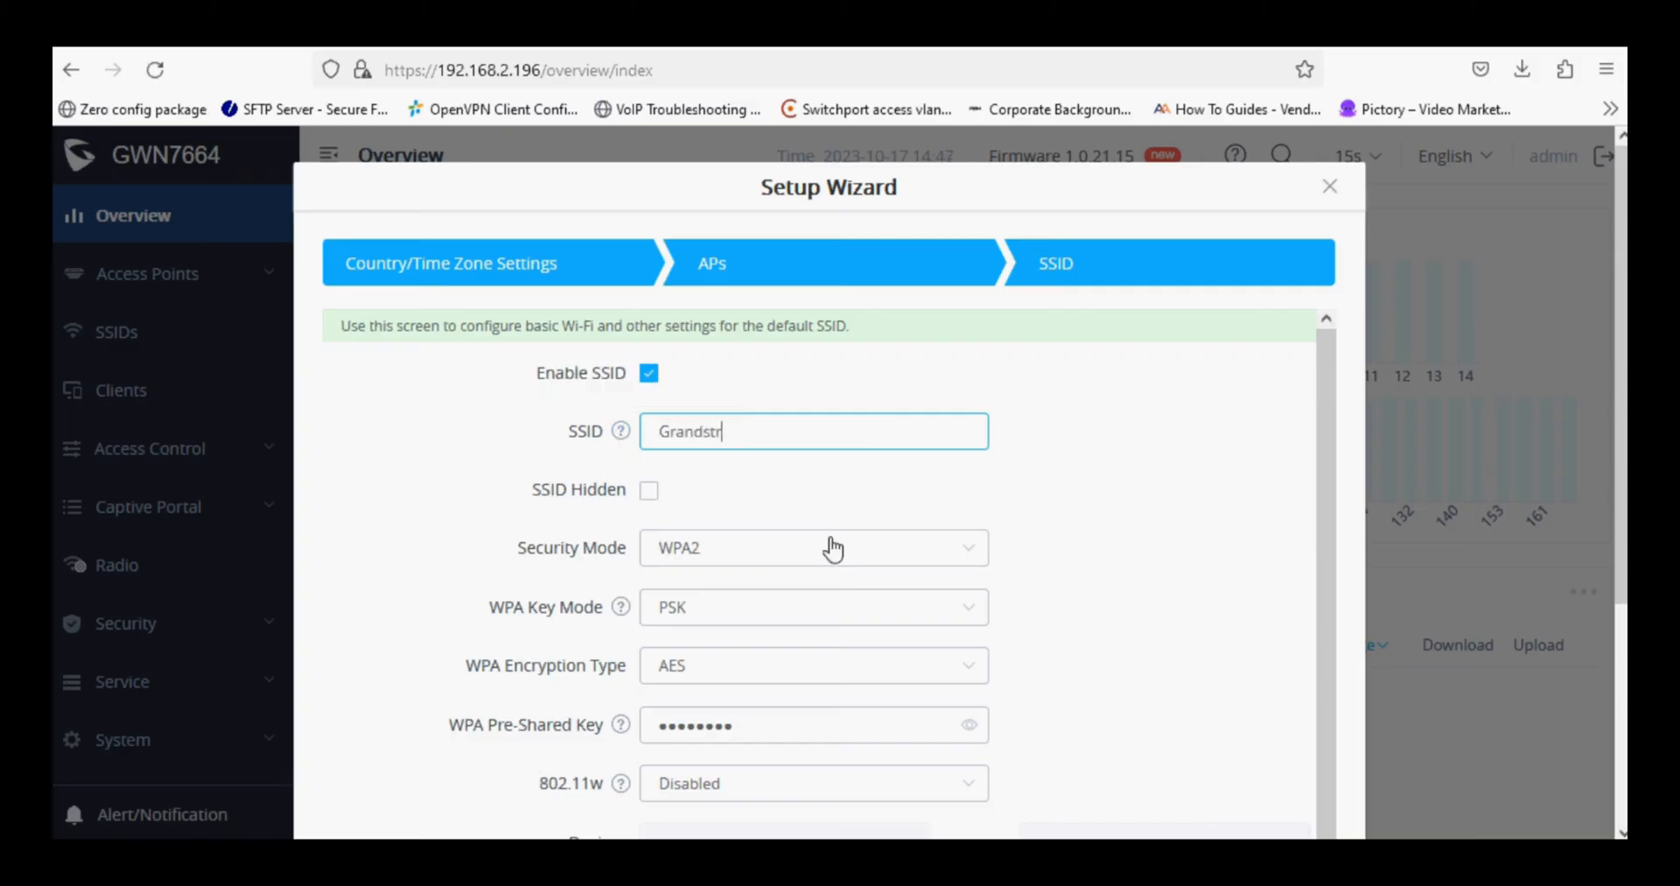
scroll("down", 3)
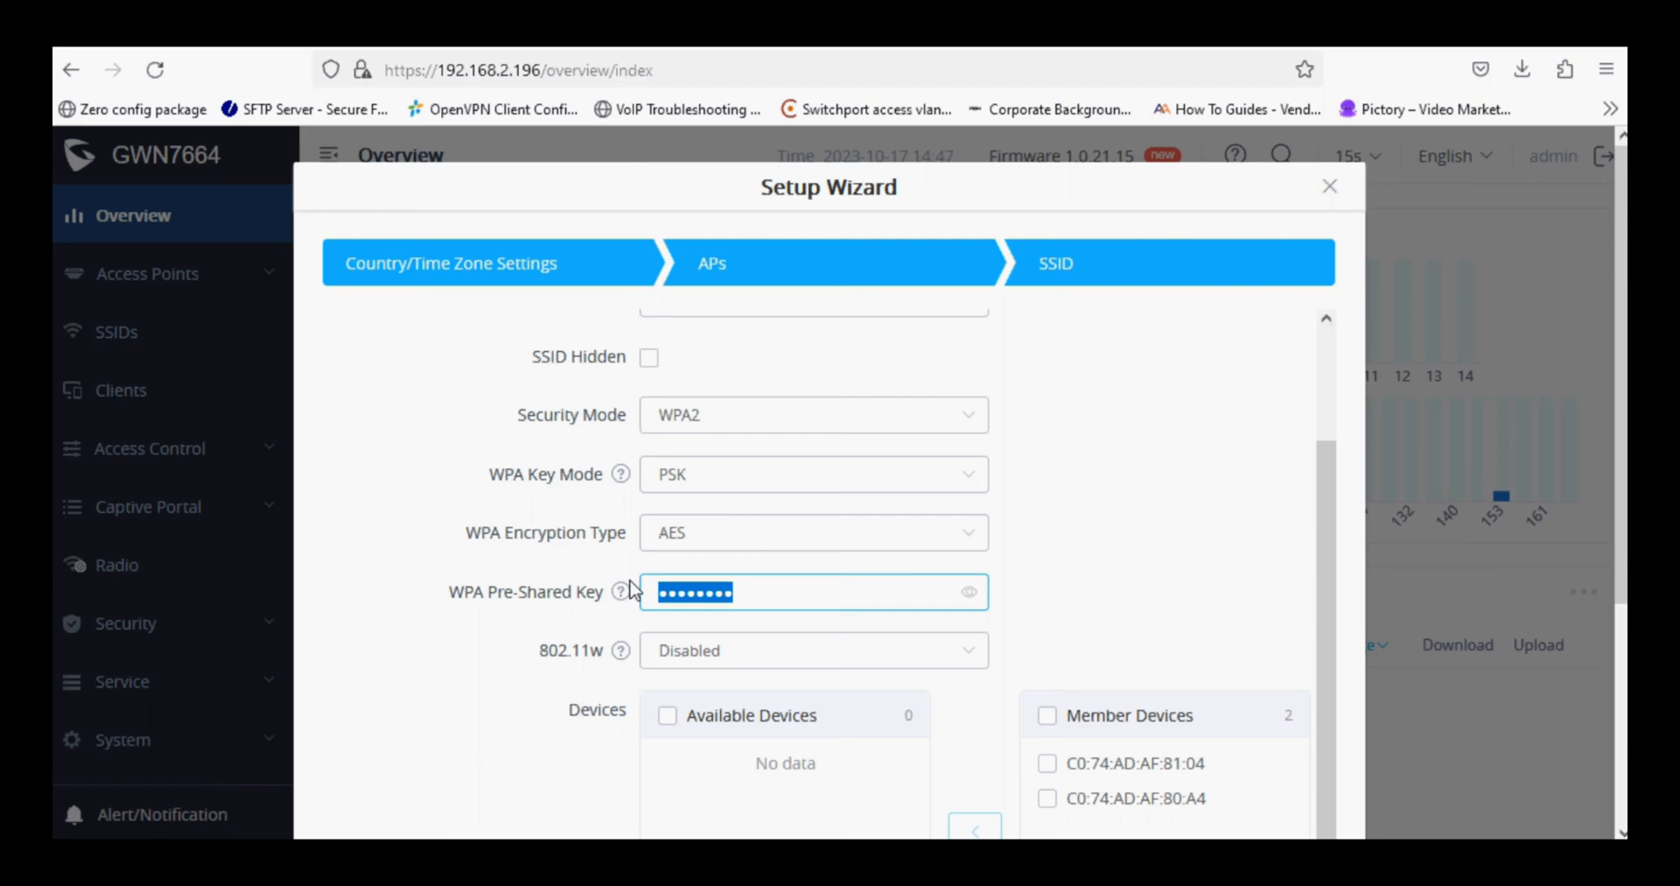
scroll("down", 3)
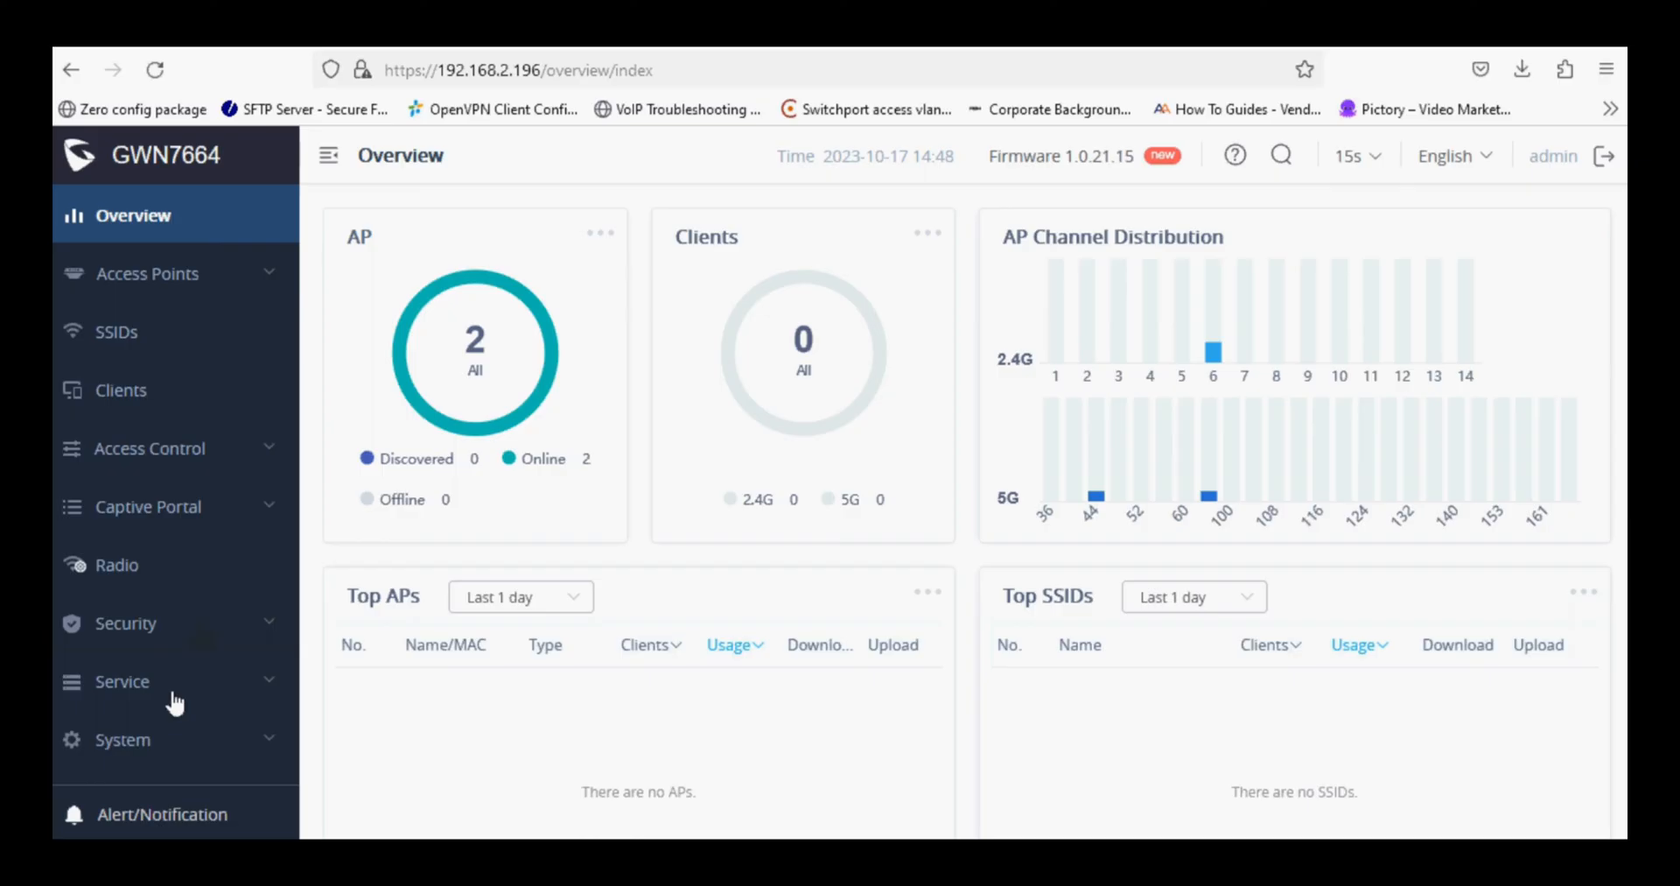
In System > Maintenance, set Firmware Server to firm.grandstream.com and apply the change
left_click(123, 739)
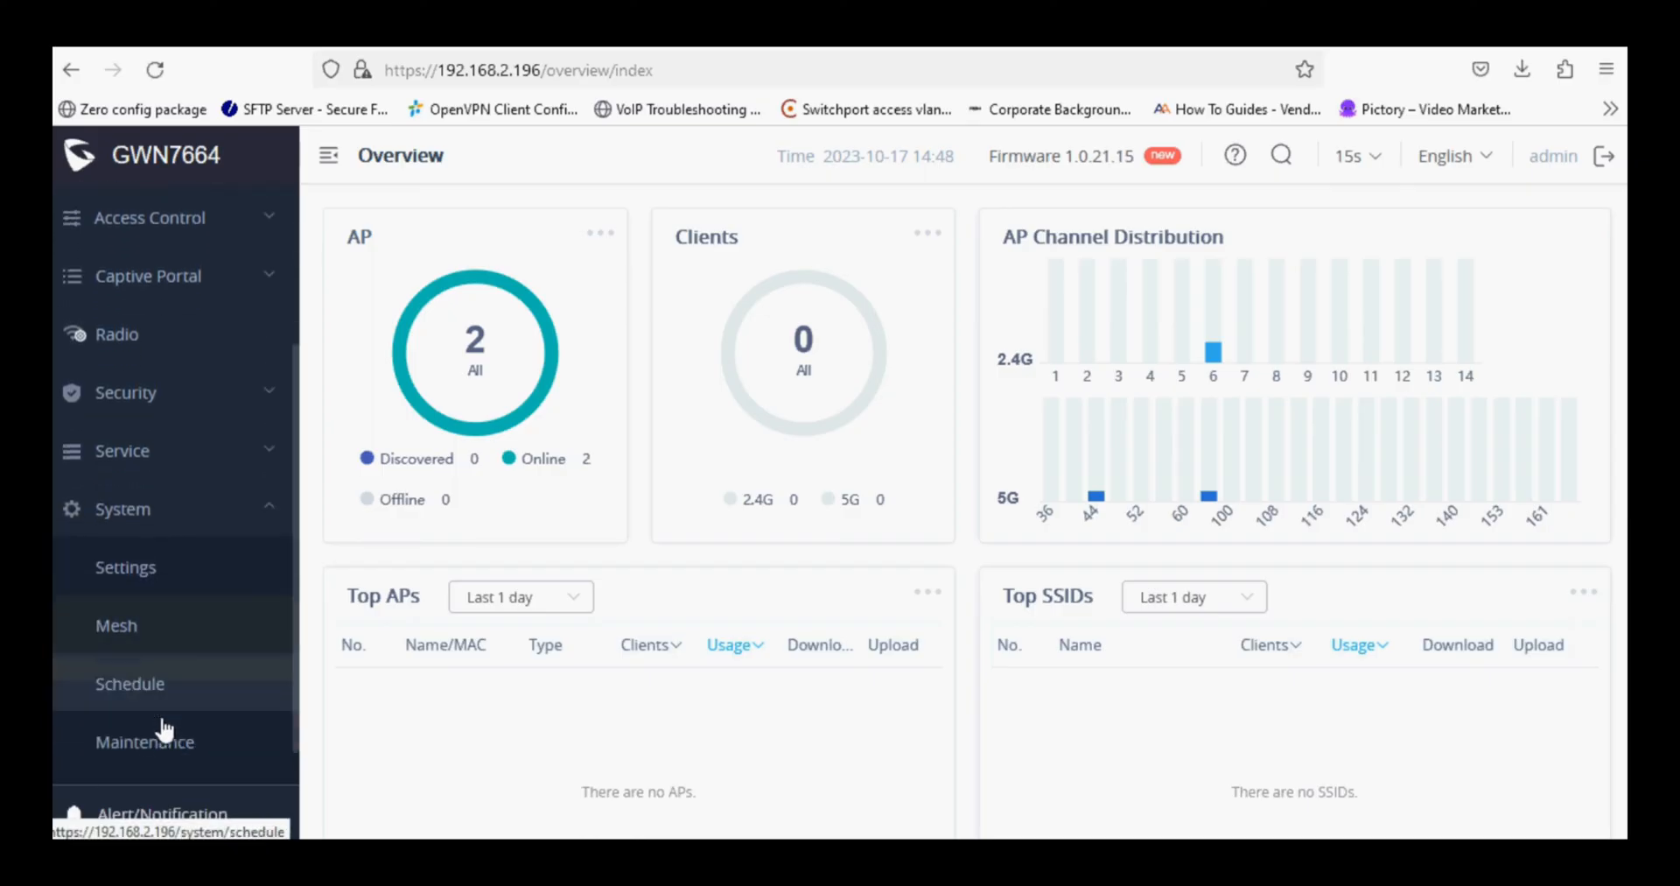
left_click(145, 740)
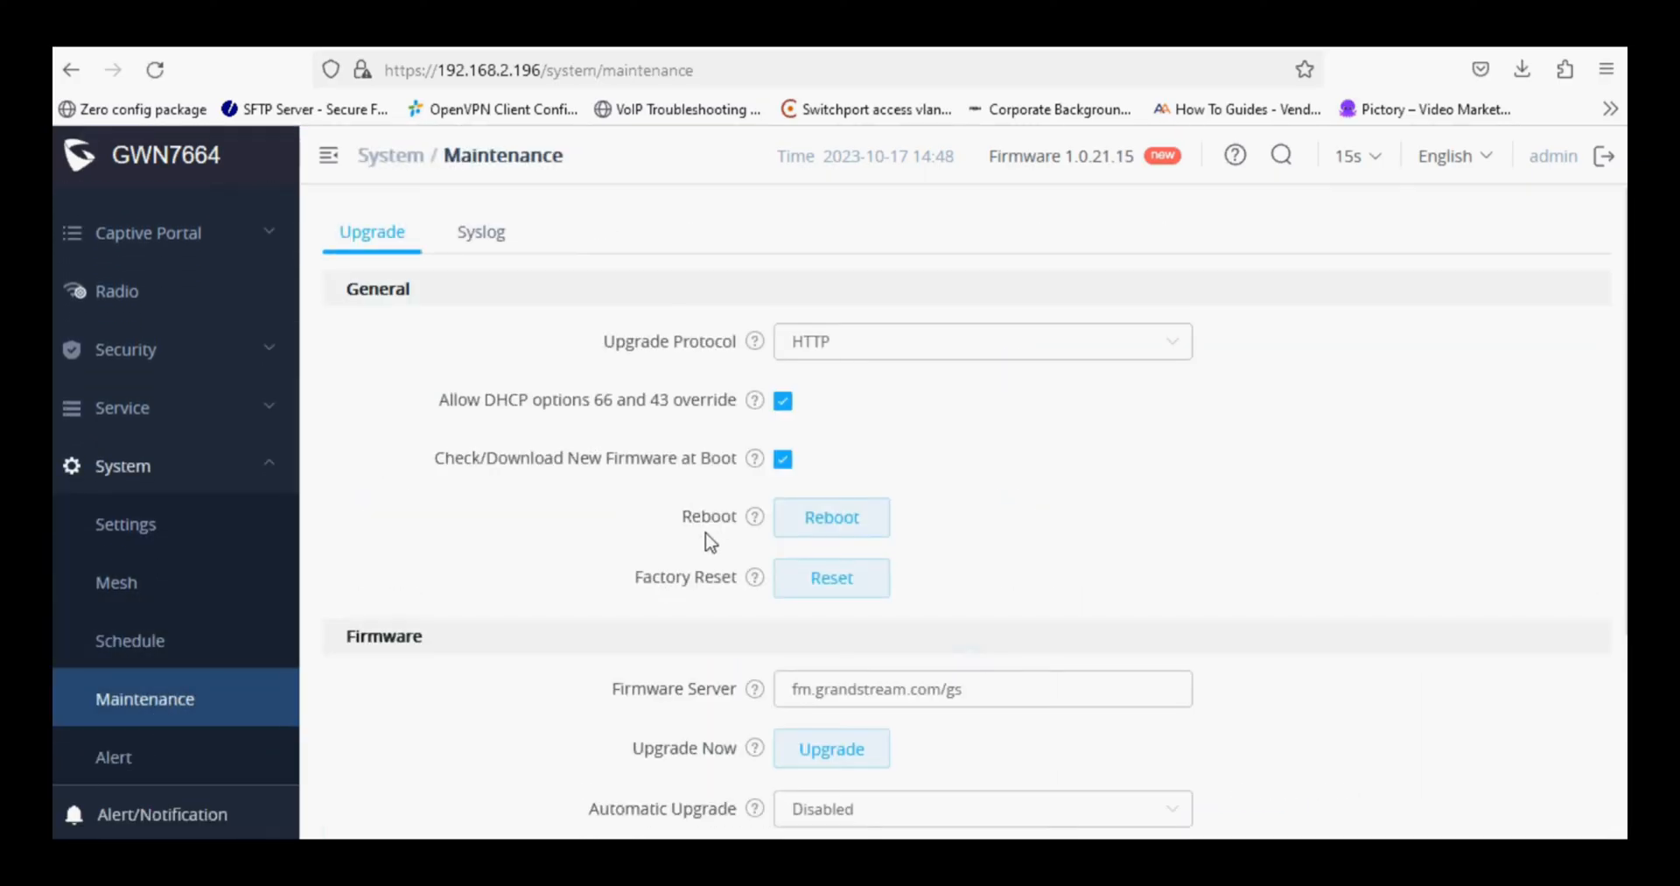
double_click(953, 688)
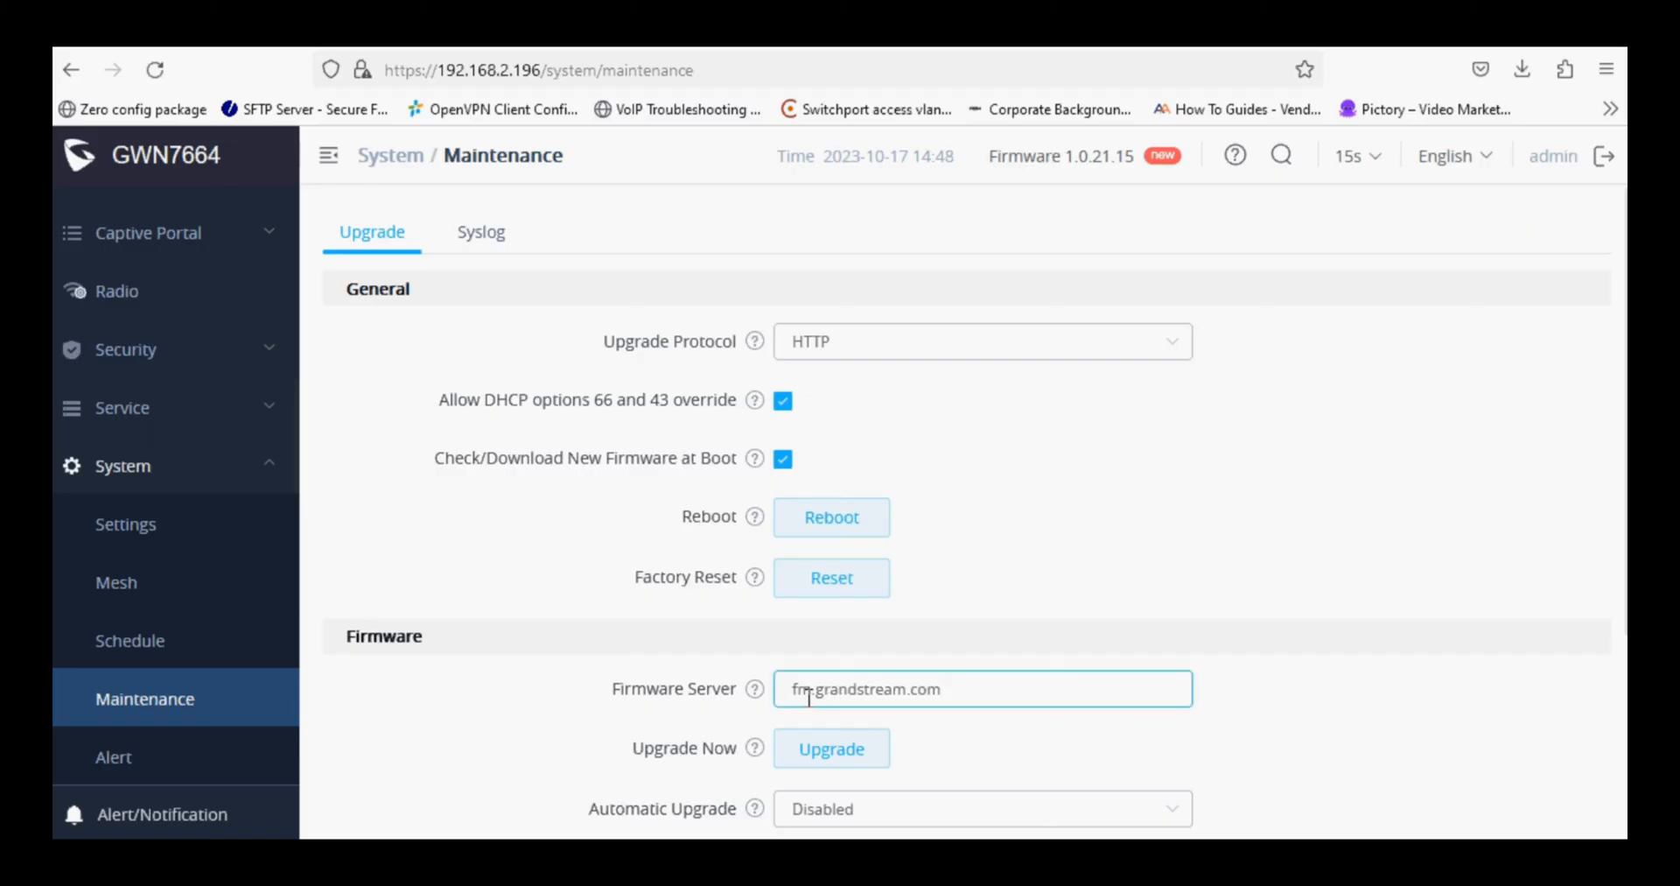
type("firm.grandstream.com")
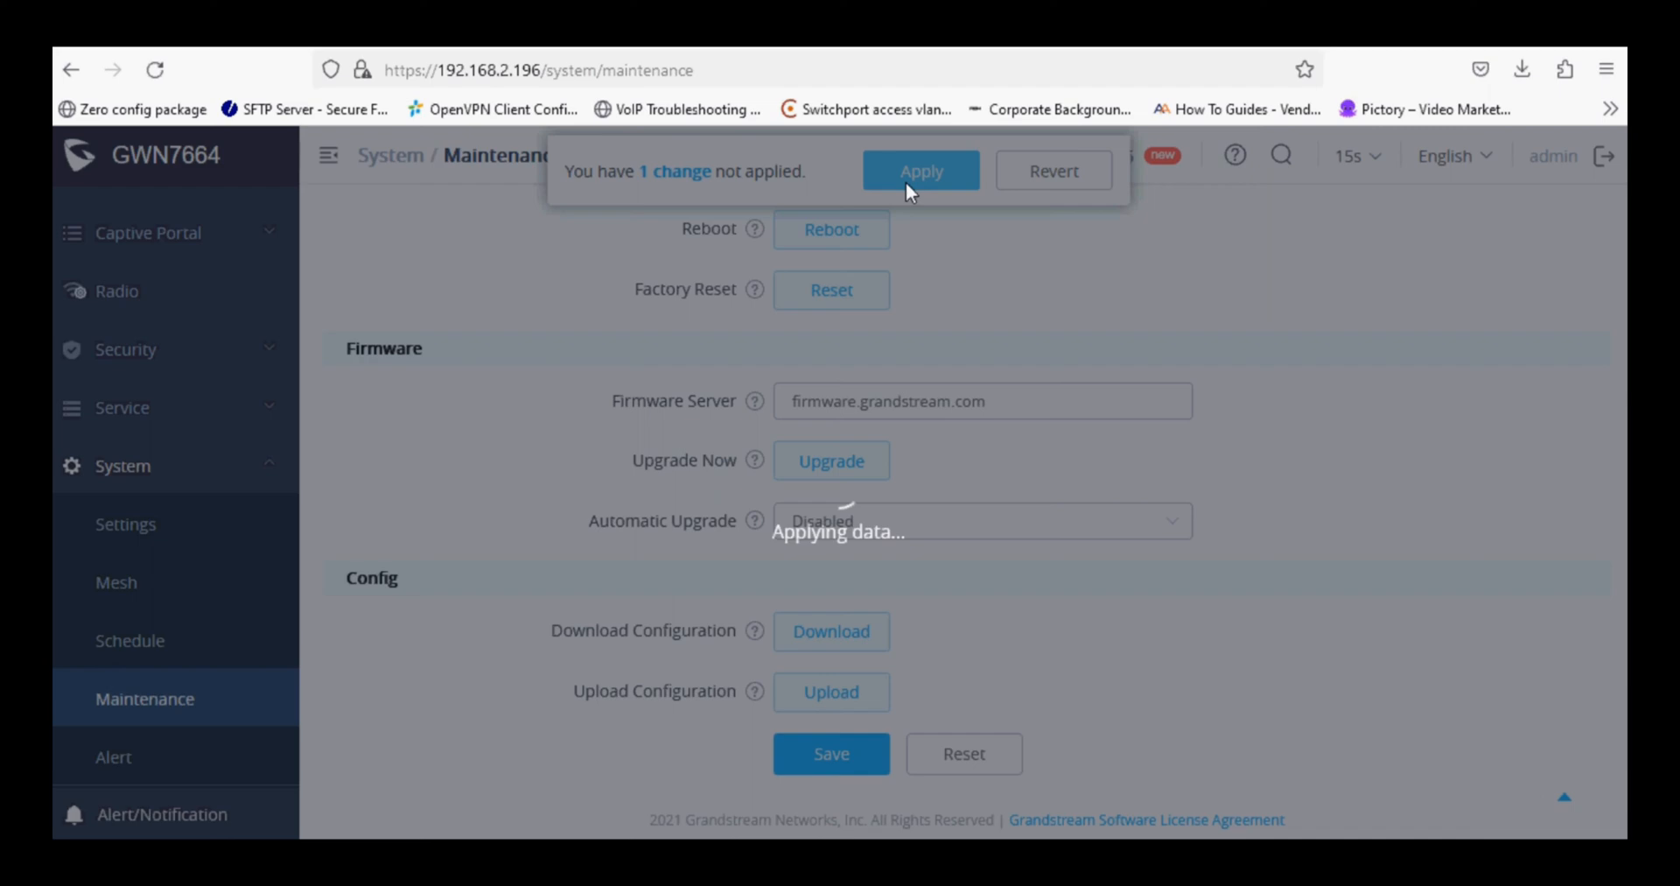
left_click(919, 170)
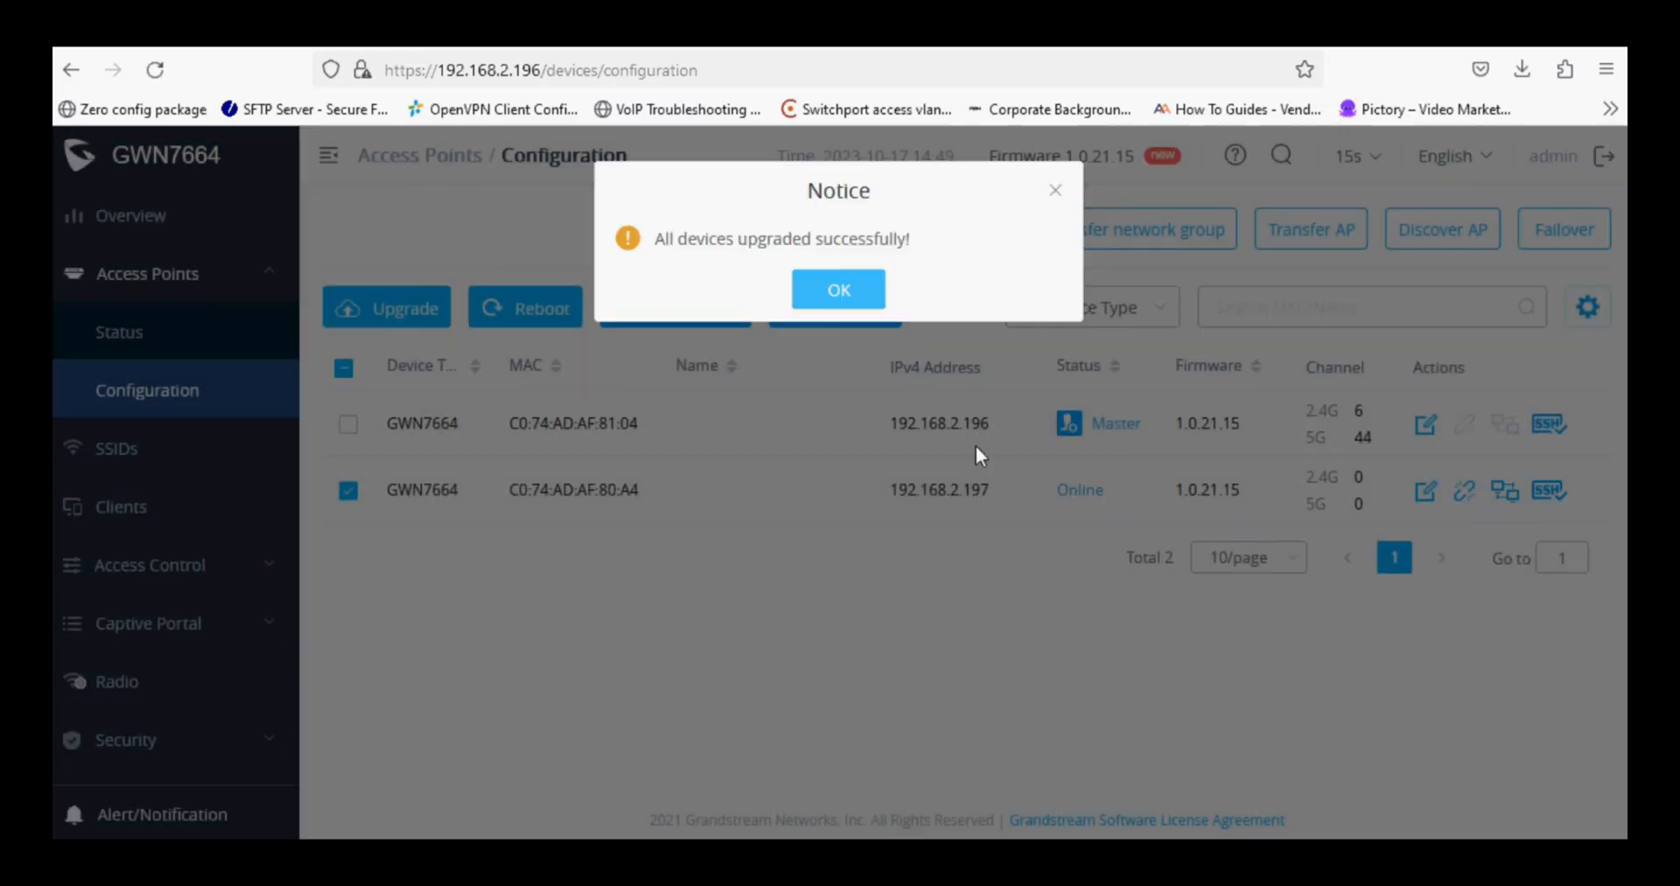
Dismiss the upgrade-success notice and reboot the master from the Maintenance page
left_click(839, 289)
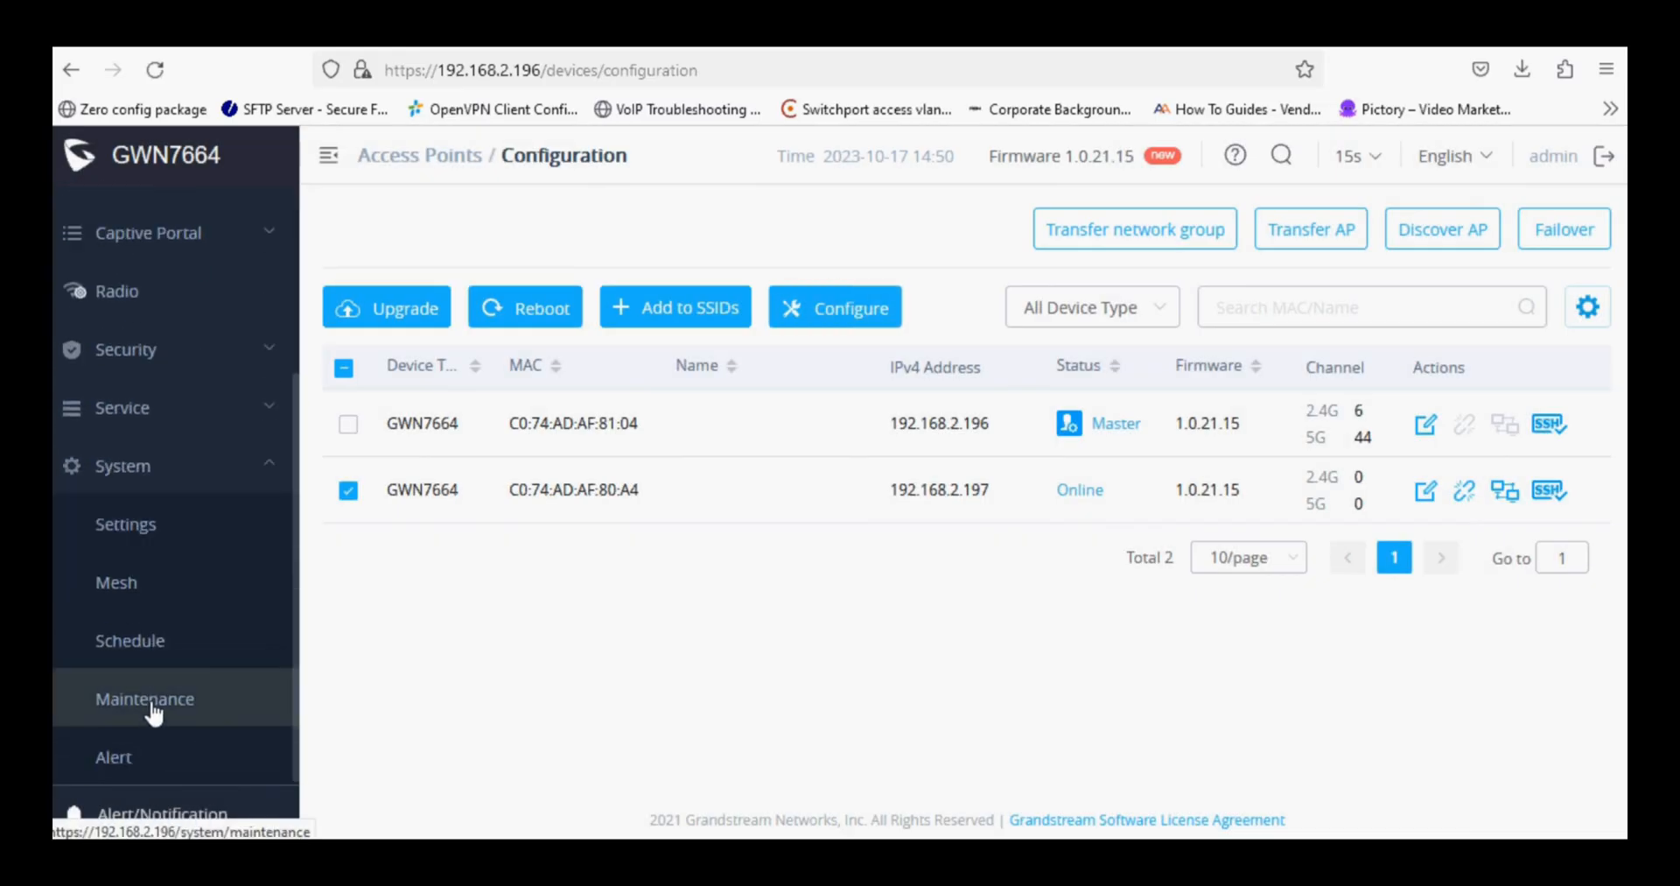
left_click(145, 698)
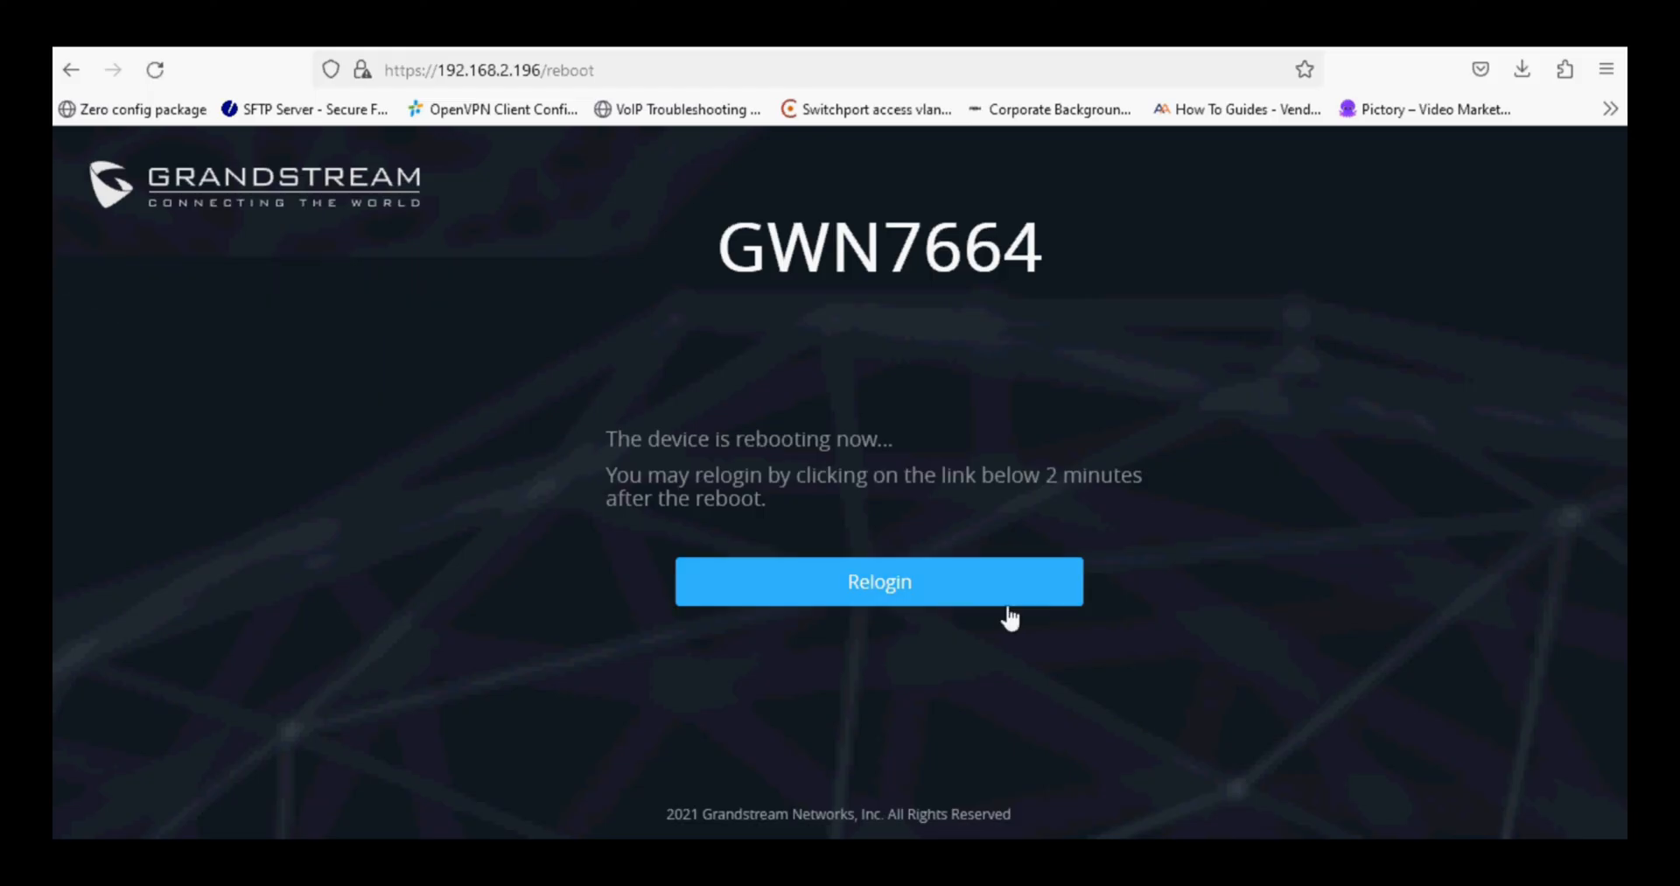
Relogin after the reboot on firmware 1.0.25.10 and load Access Points > Configuration
left_click(879, 581)
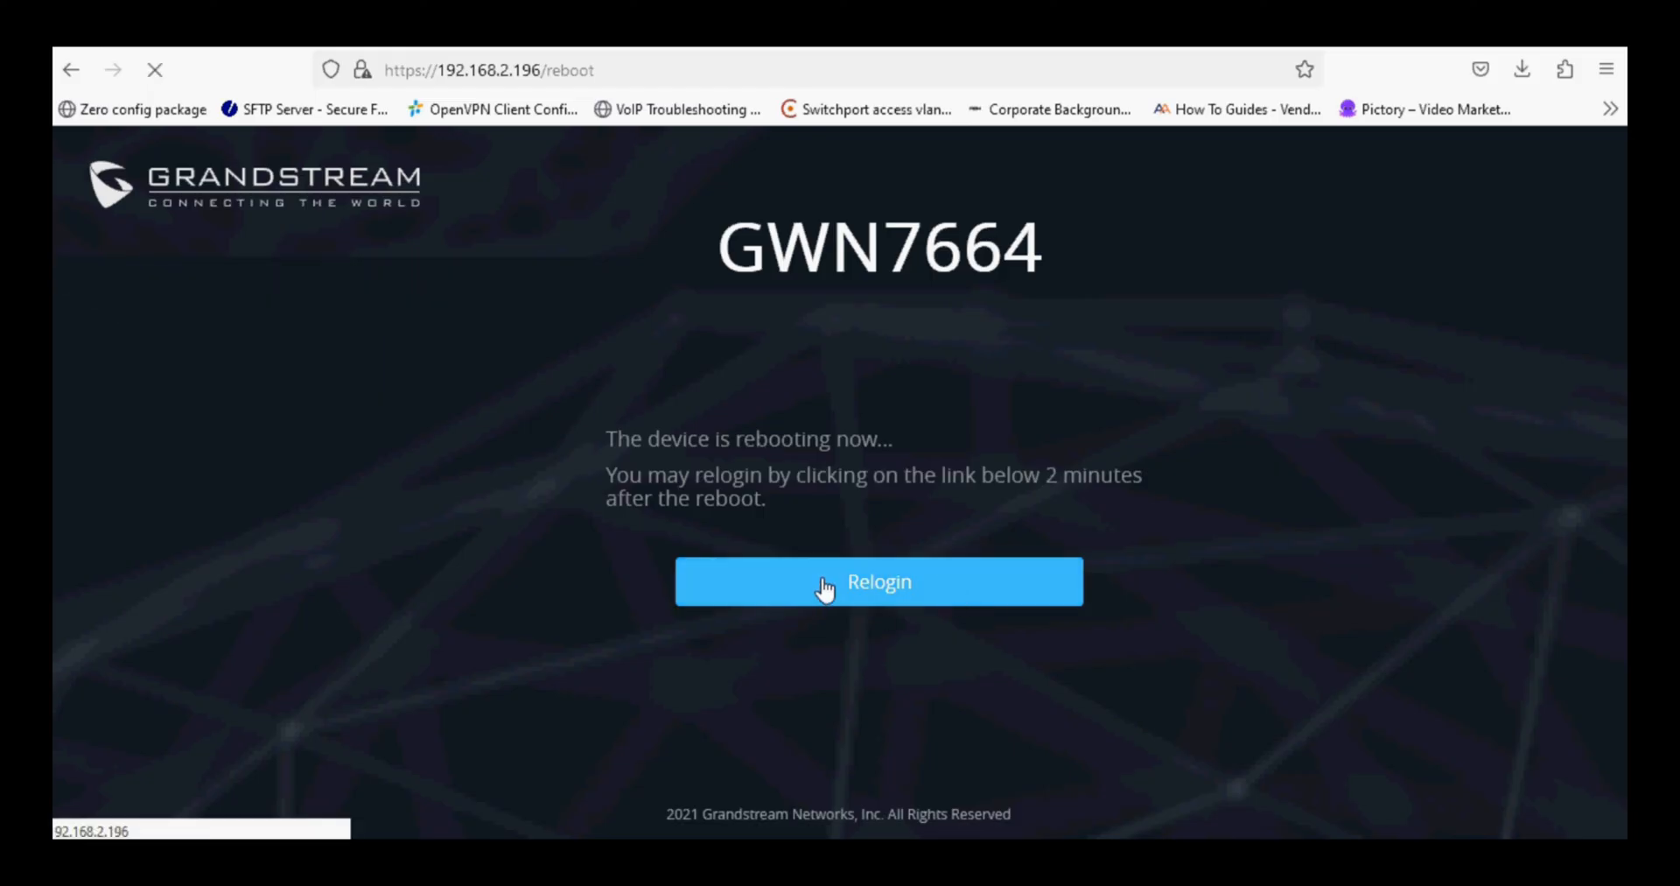
left_click(877, 581)
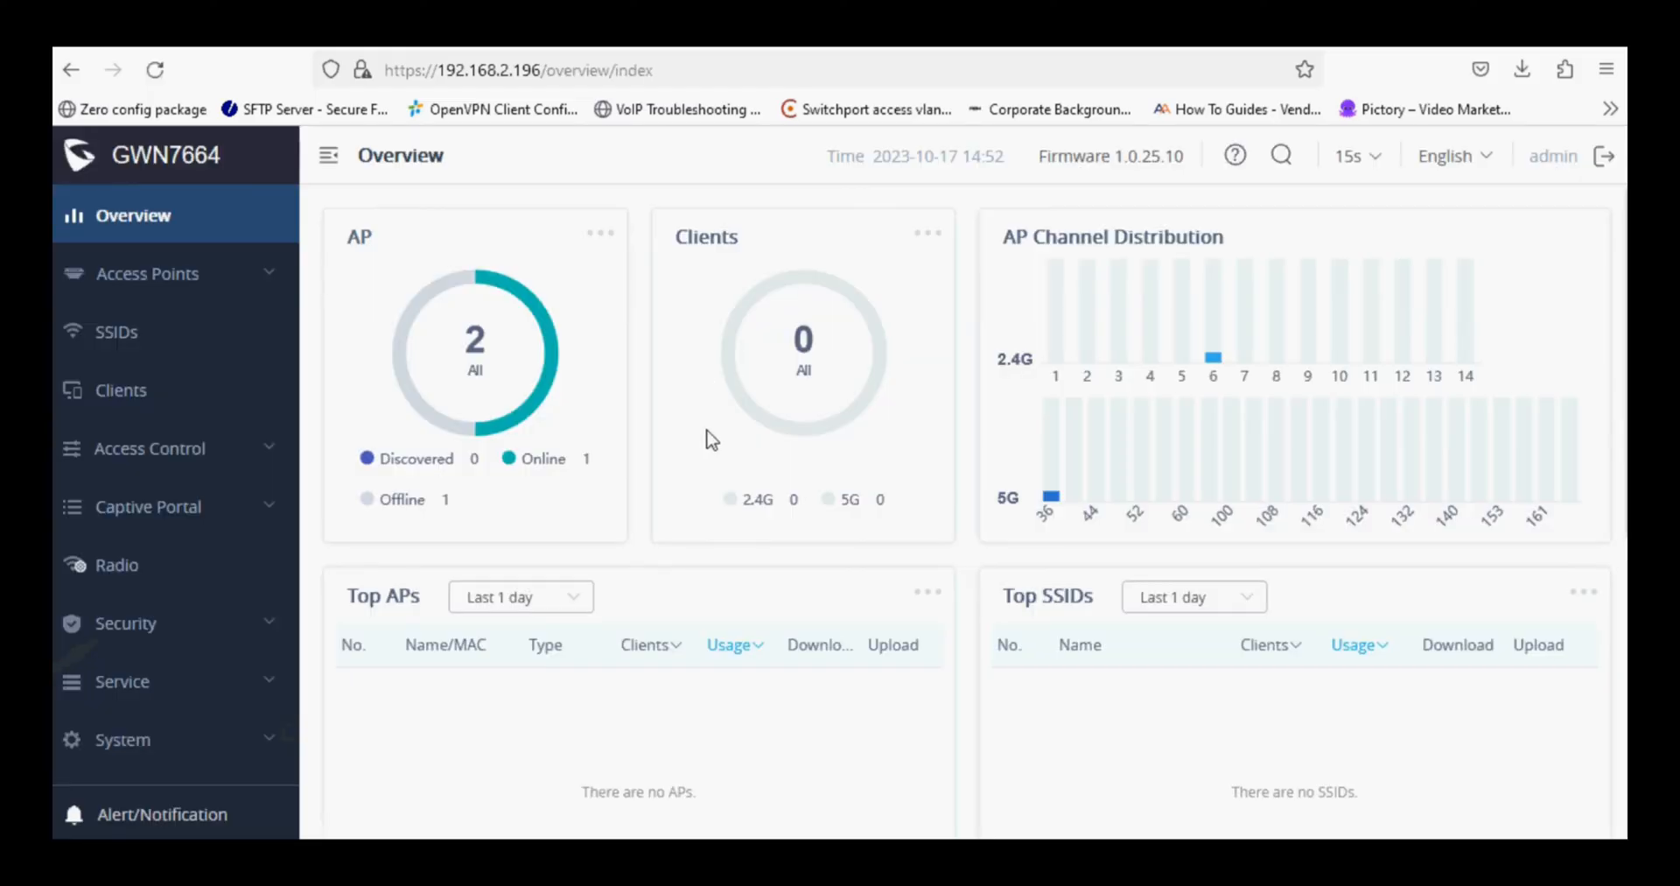
left_click(147, 273)
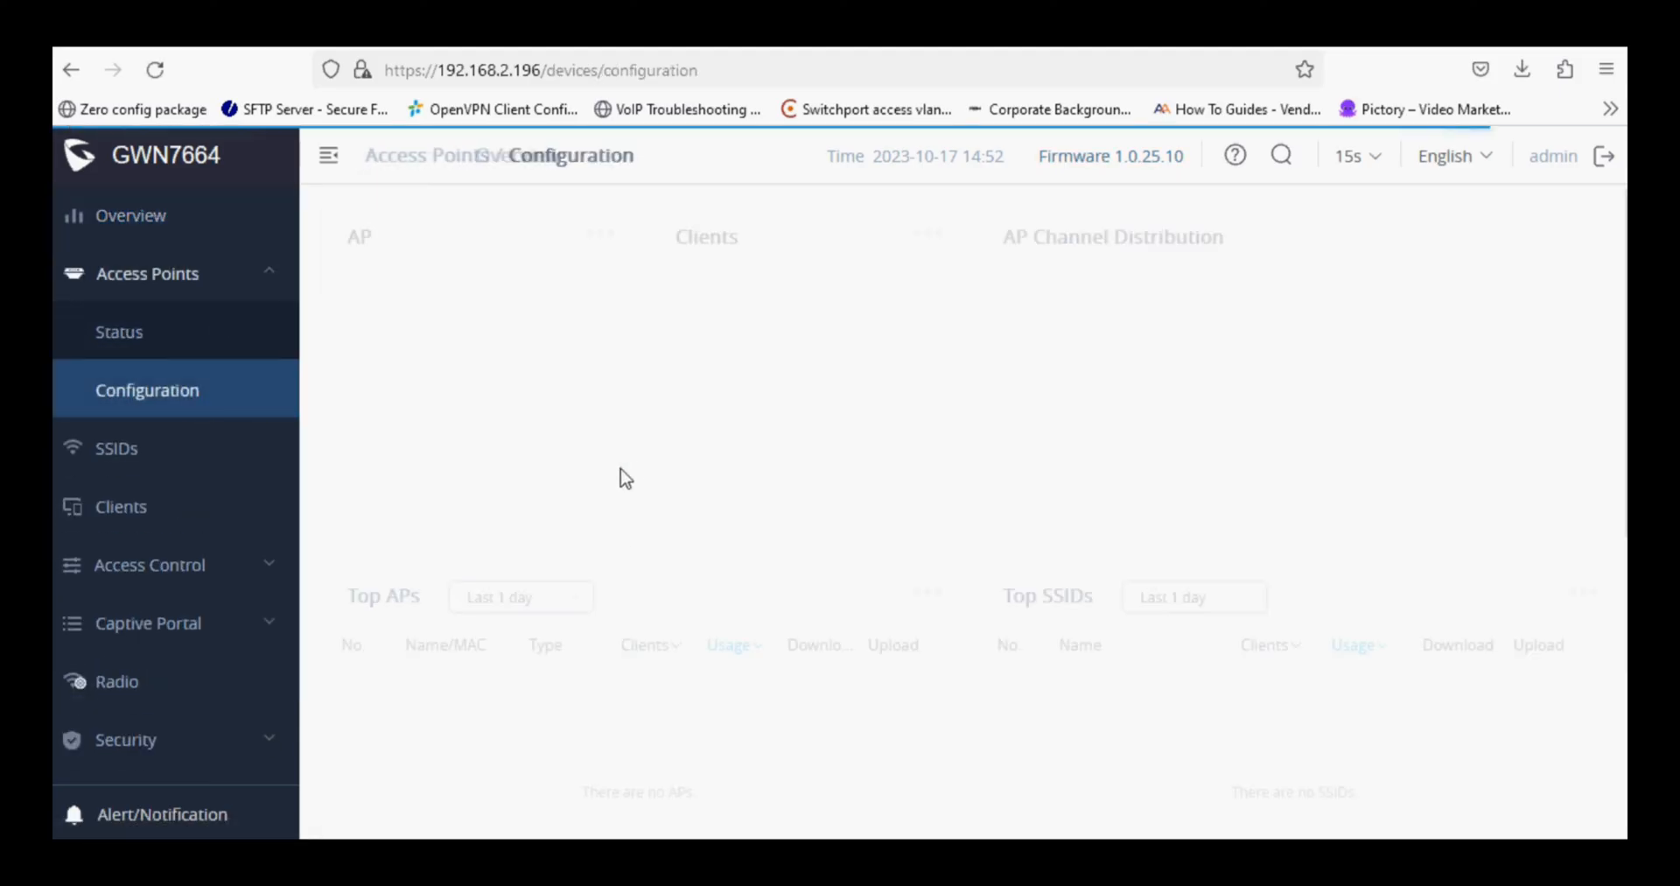